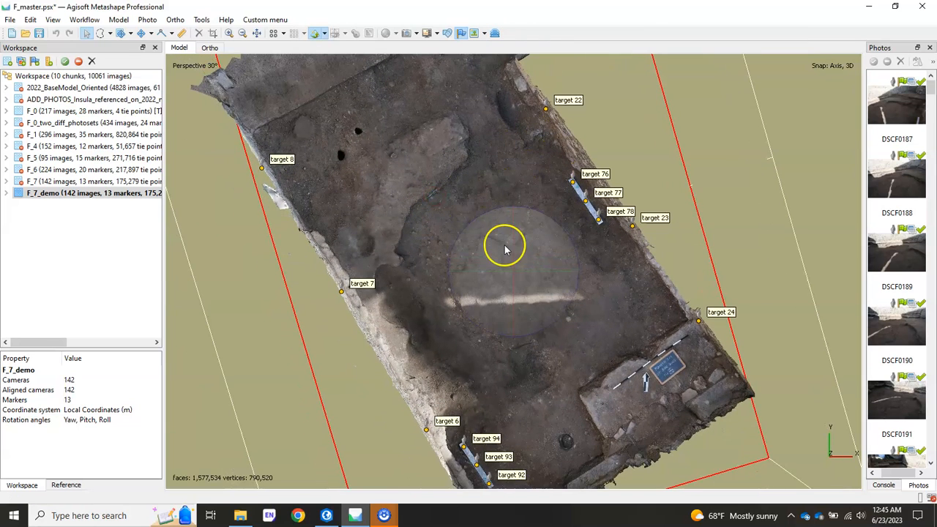
mouse_move(498, 249)
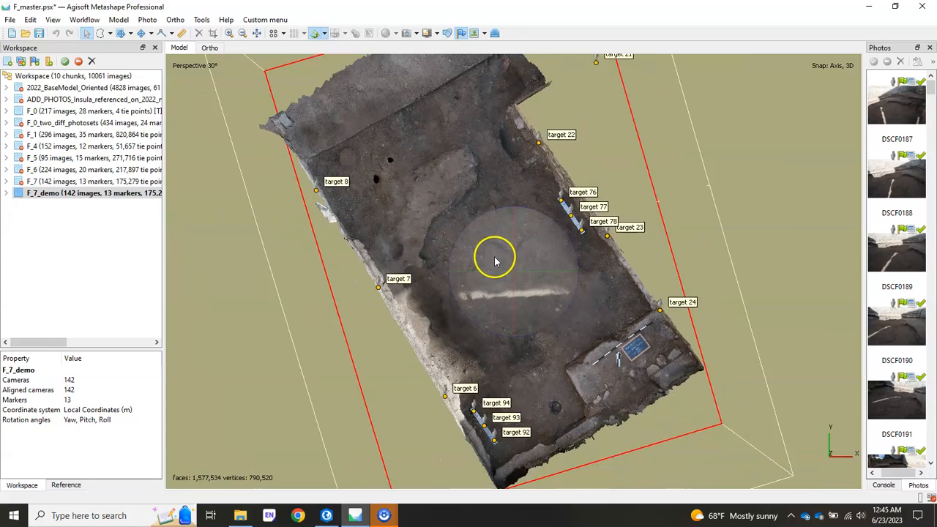
- Orbit the trench model to inspect it obliquely, then return to the overhead view
drag(494, 261, 568, 293)
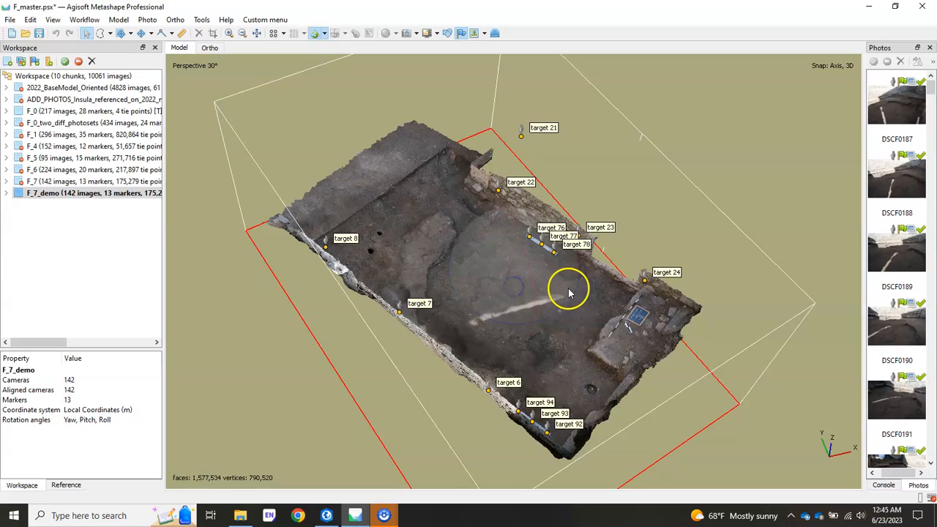
drag(570, 287, 511, 323)
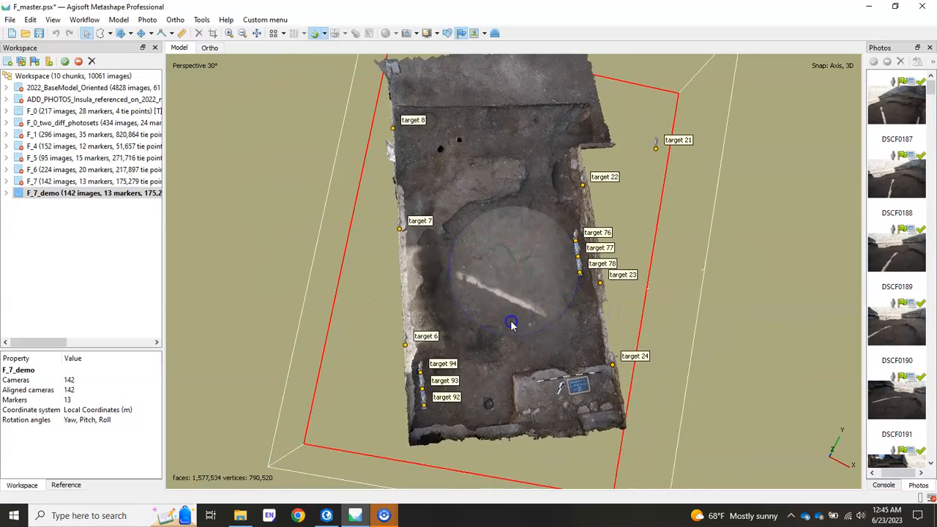
drag(513, 325, 388, 135)
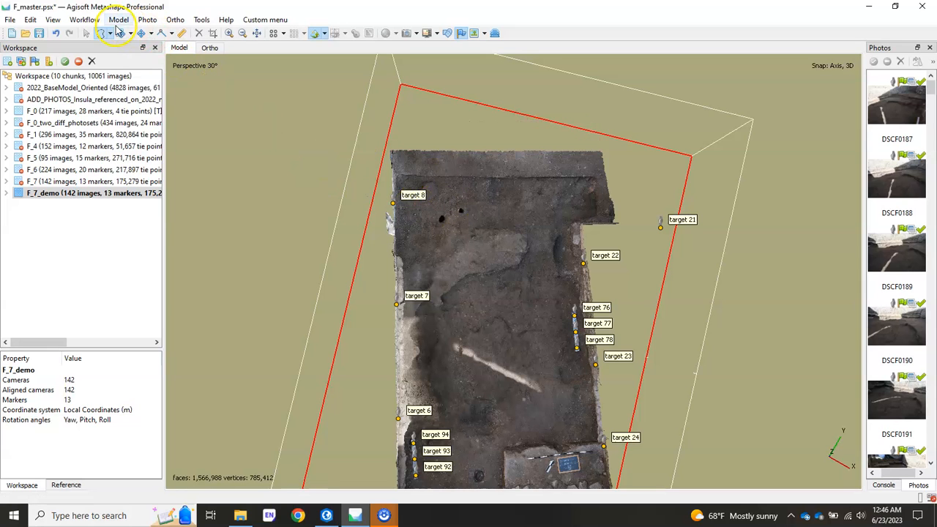
- Gradually select faces by connected component size at level 99 to remove small fragments
click(117, 20)
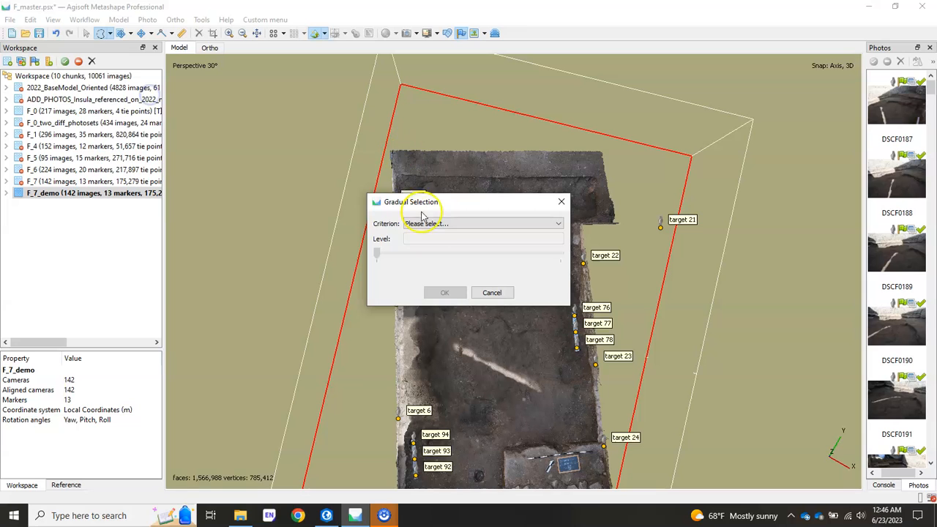
click(445, 292)
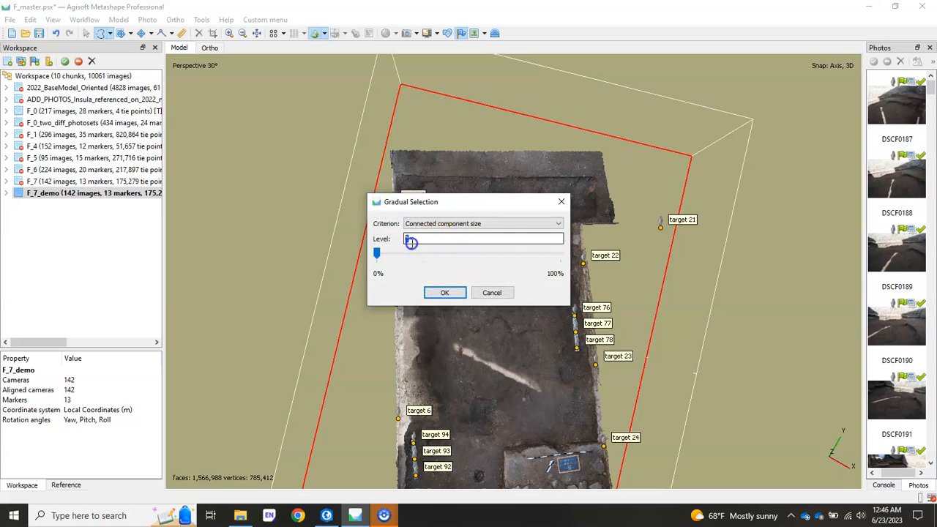
drag(377, 254, 559, 253)
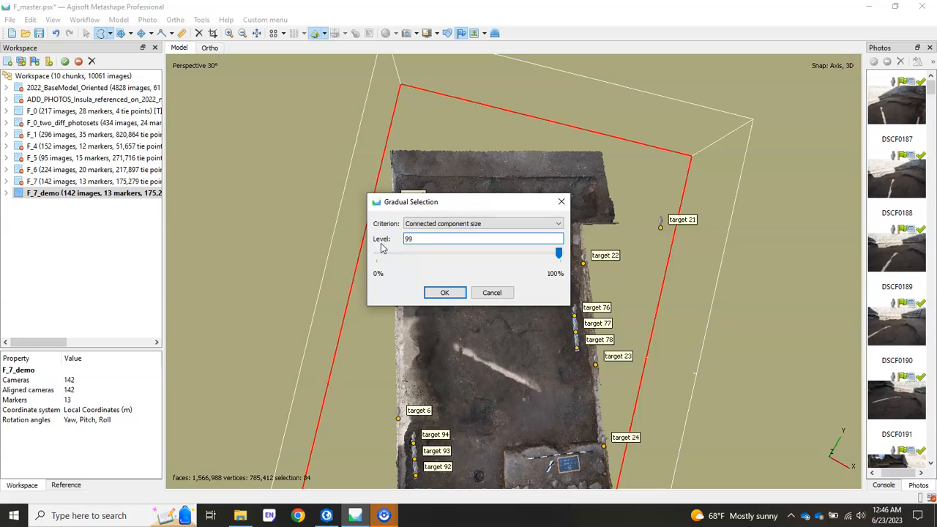
click(445, 292)
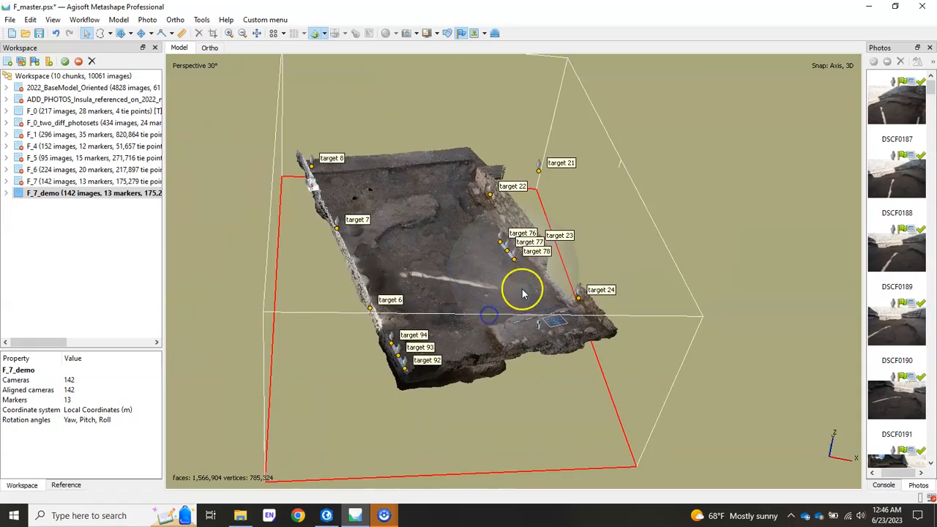
- Check the cleaned mesh and expand the F_7_demo chunk in the Workspace
drag(524, 293, 512, 278)
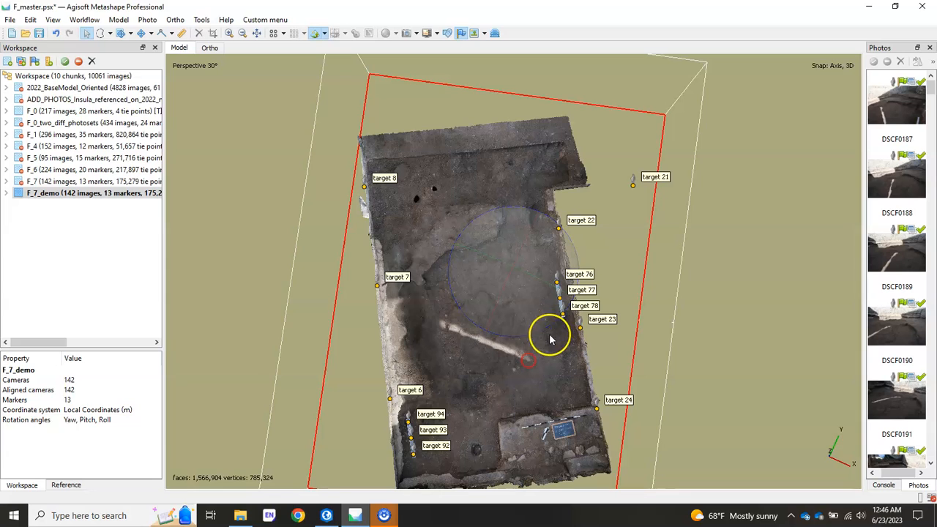
click(6, 193)
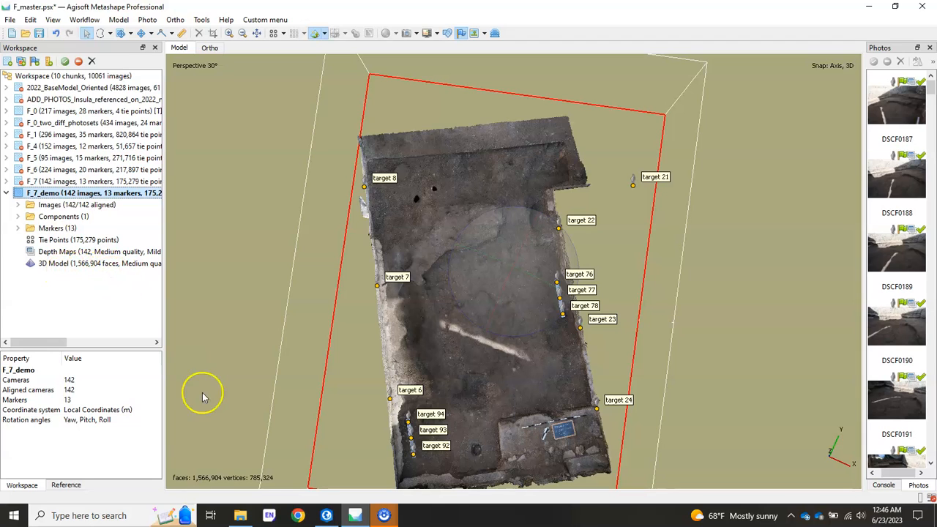
mouse_move(275, 438)
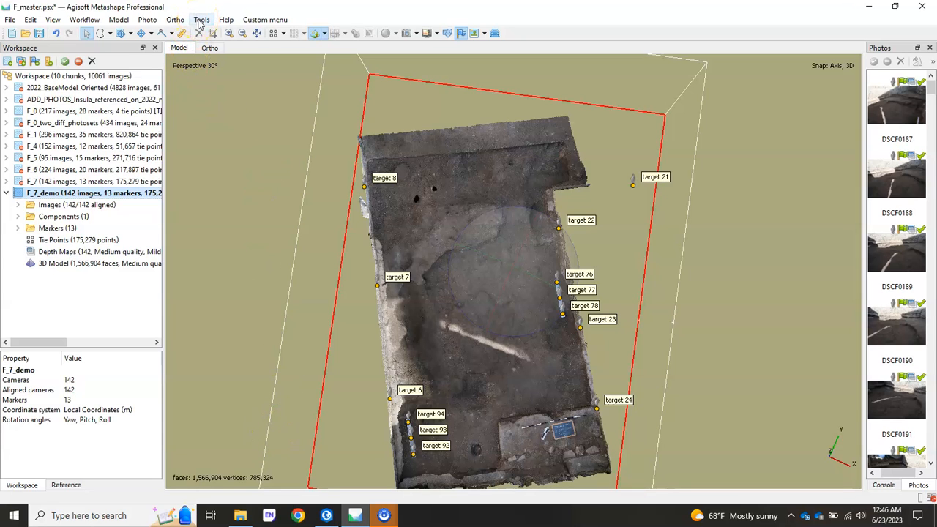
- Decimate the trench mesh to a target of 100,000 faces via Tools > Mesh
click(201, 21)
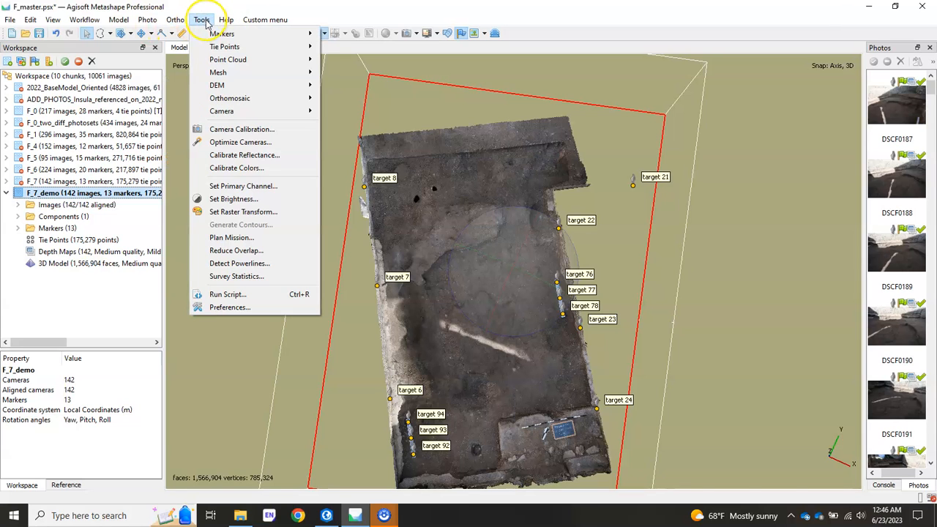
mouse_move(218, 71)
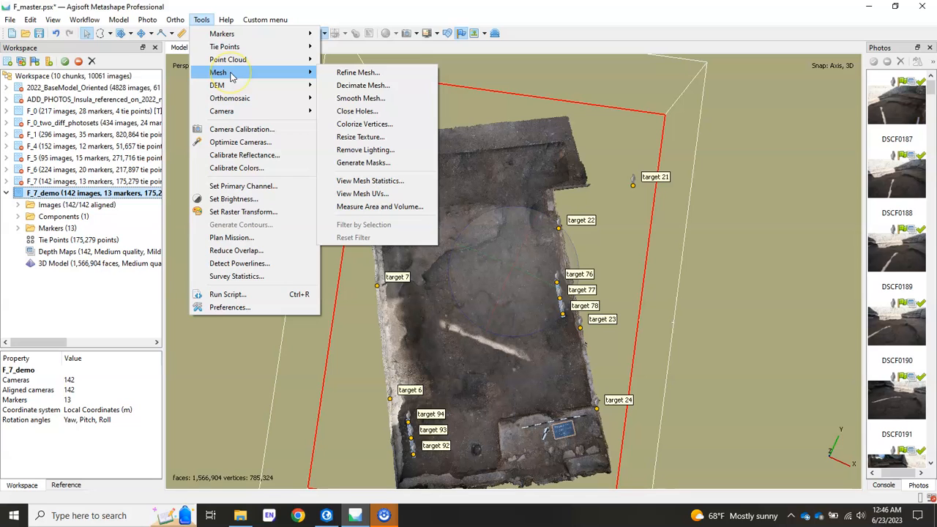
mouse_move(363, 85)
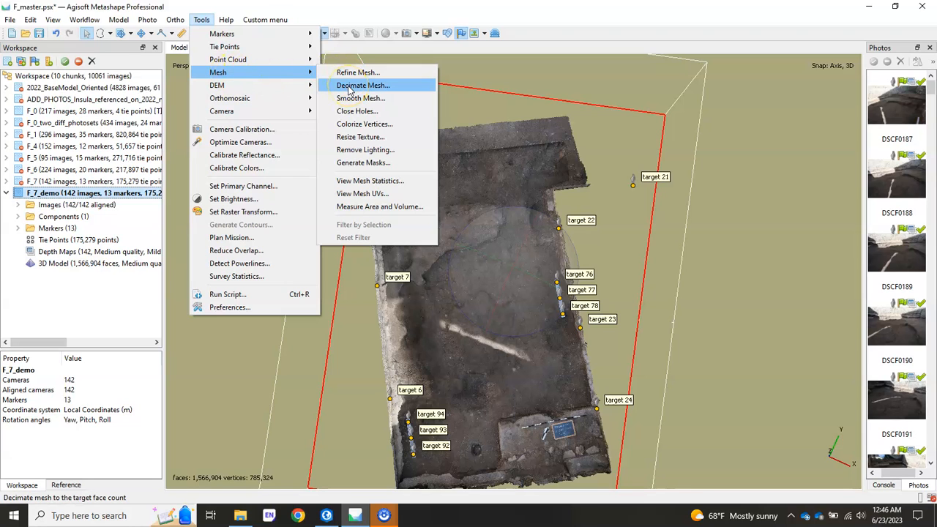
click(363, 85)
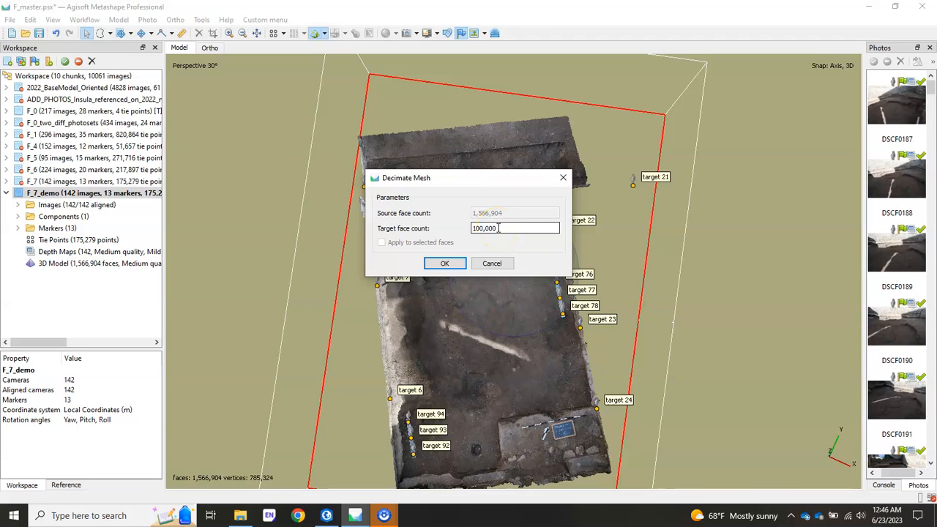
click(445, 263)
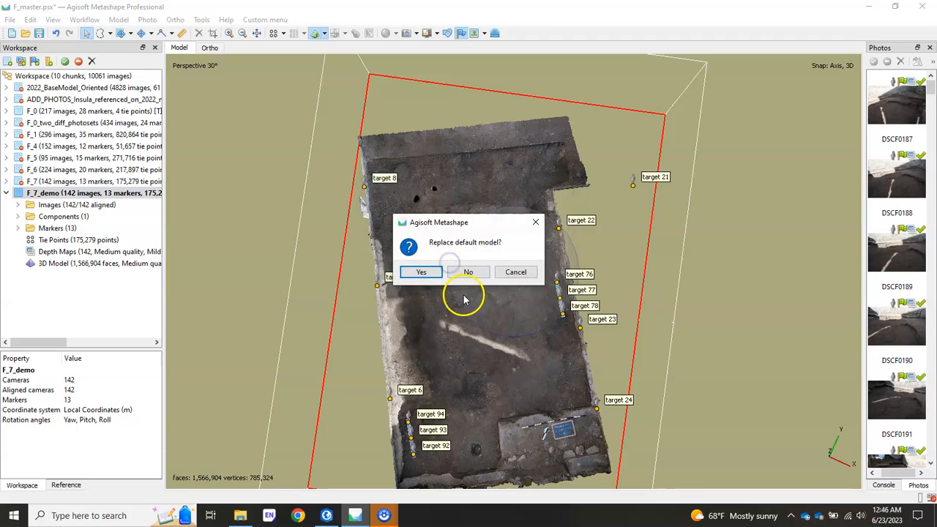
mouse_move(448, 256)
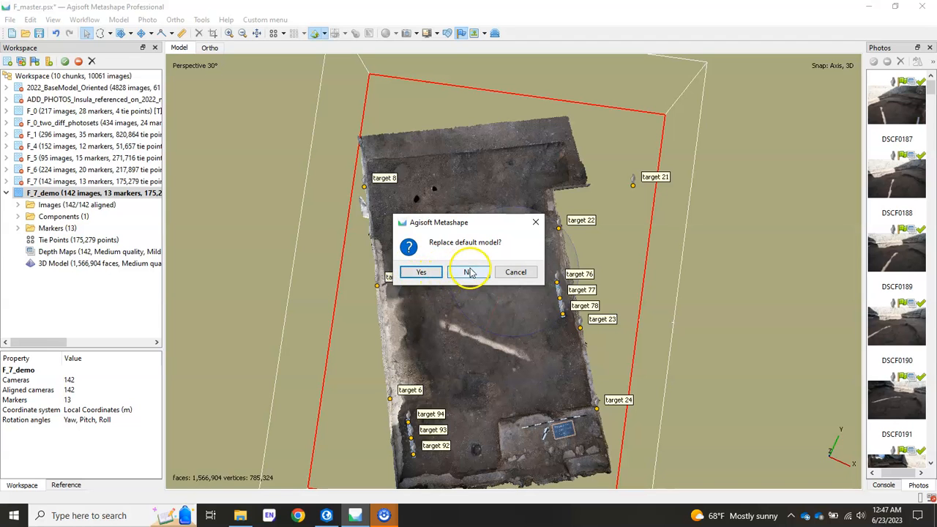
mouse_move(469, 278)
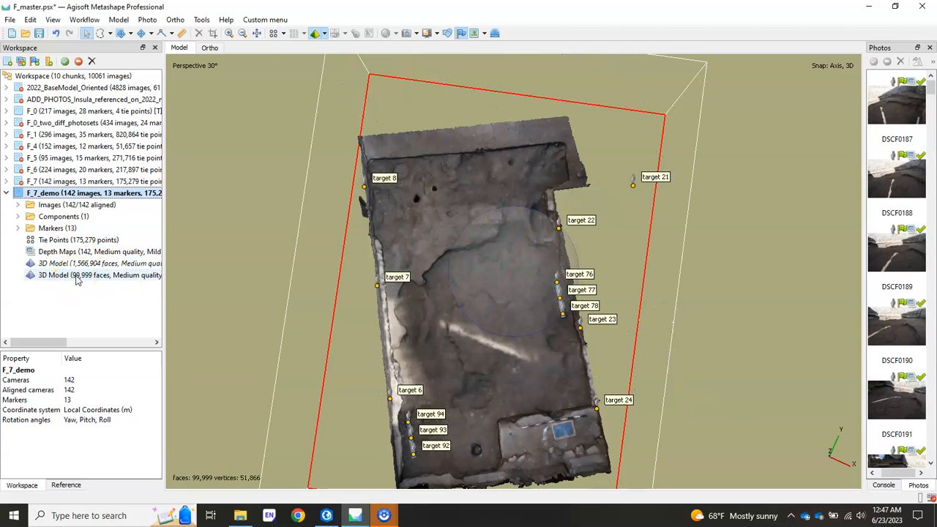
- Display the original model, then switch back to the 99,999-face decimated model
click(100, 264)
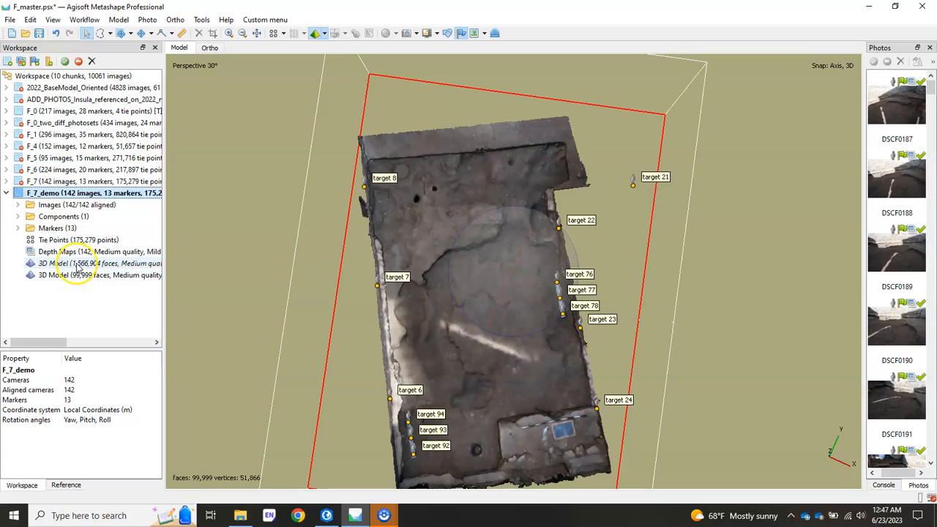
click(95, 263)
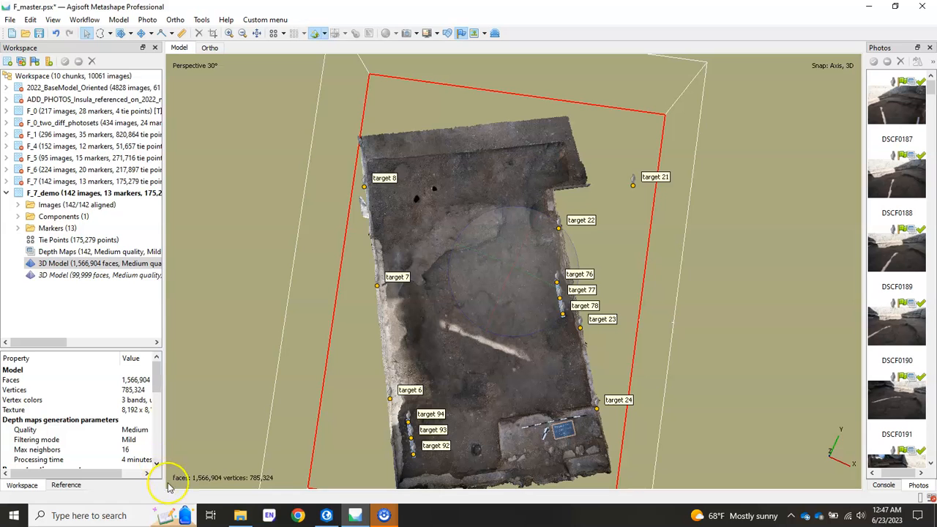
click(99, 275)
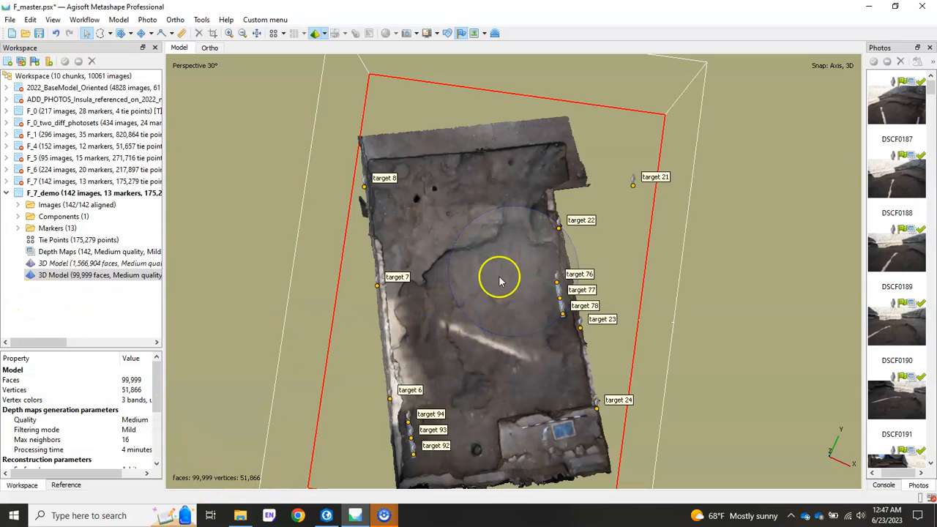
mouse_move(223, 438)
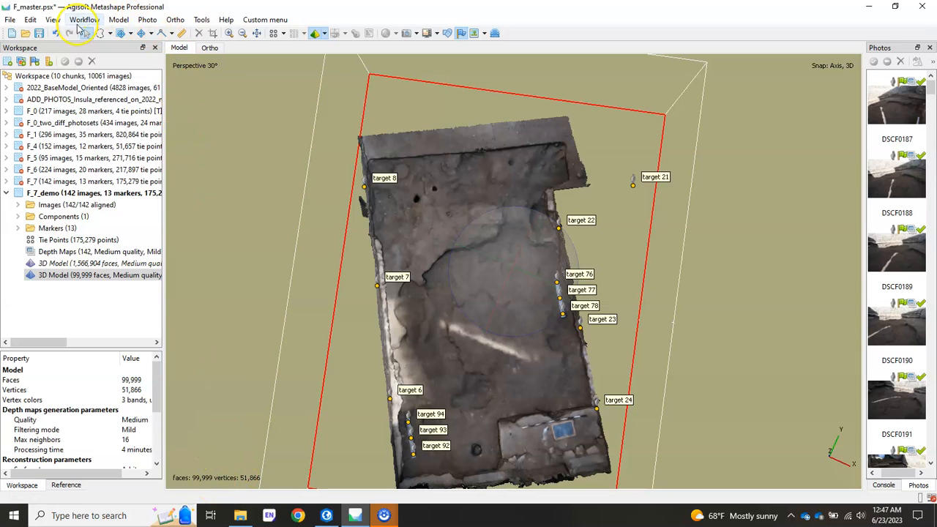
- Start Build Texture from the Workflow menu for the decimated model
click(85, 21)
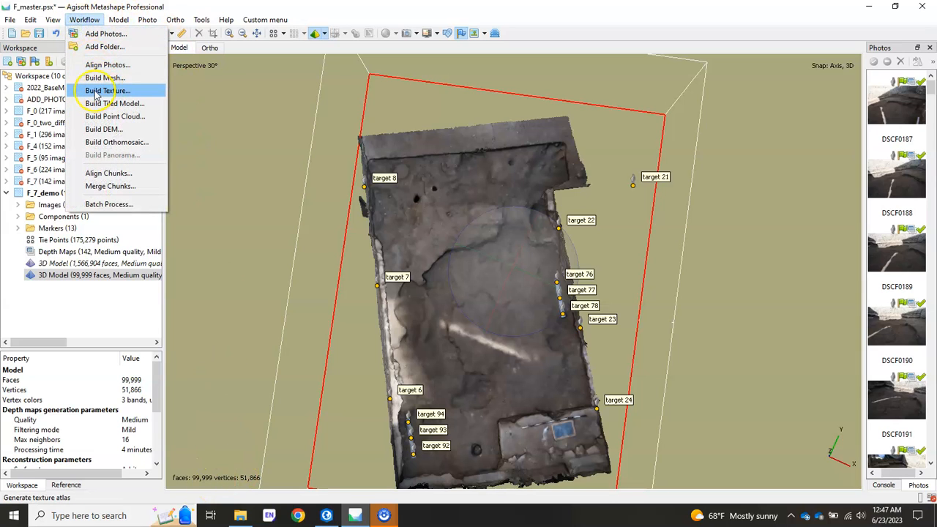
click(107, 90)
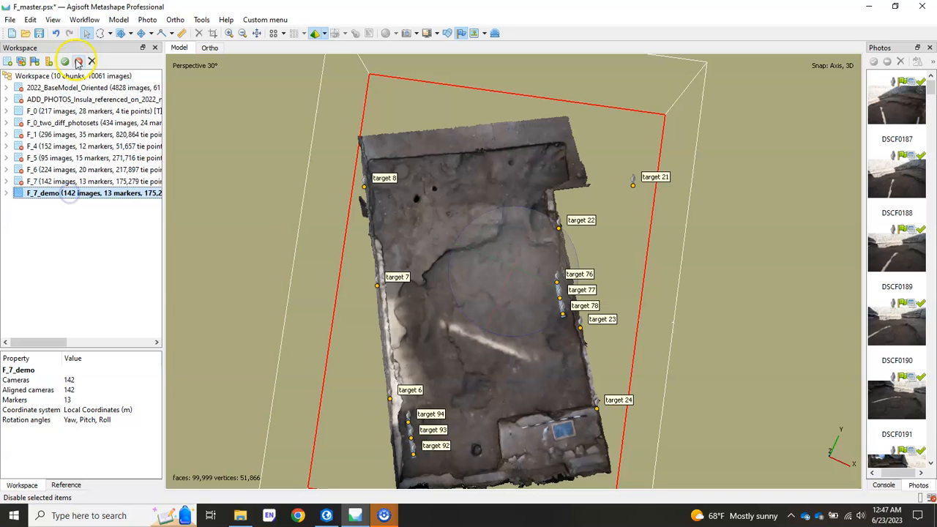
- Activate chunk F_7 and expand it to show both trench models
click(56, 181)
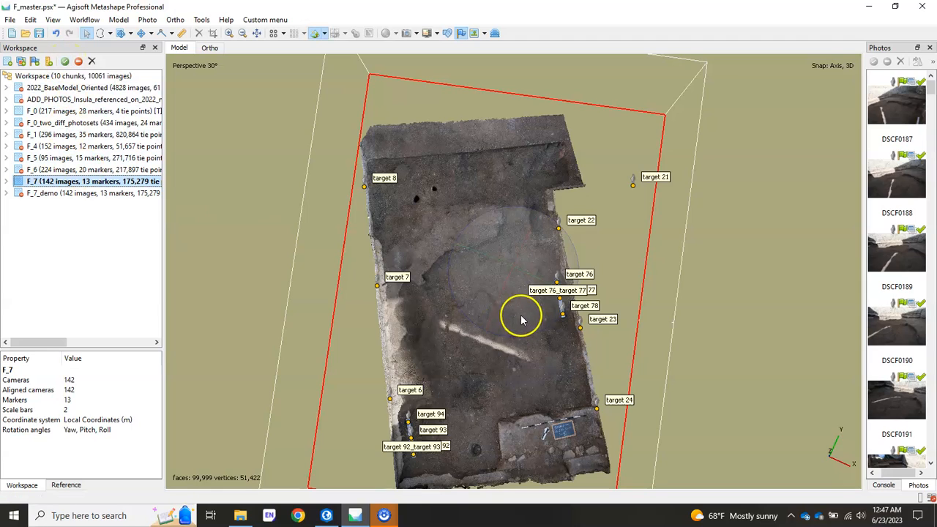
drag(524, 319, 490, 303)
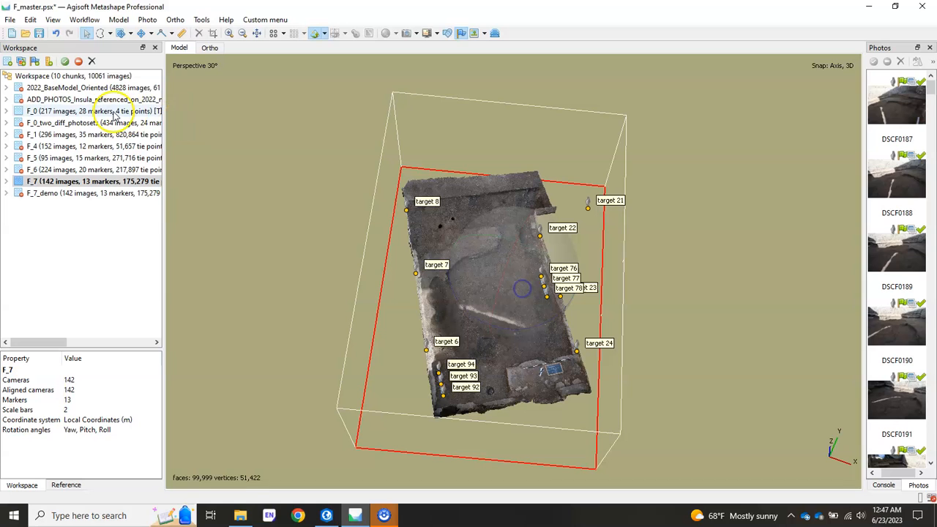
click(6, 182)
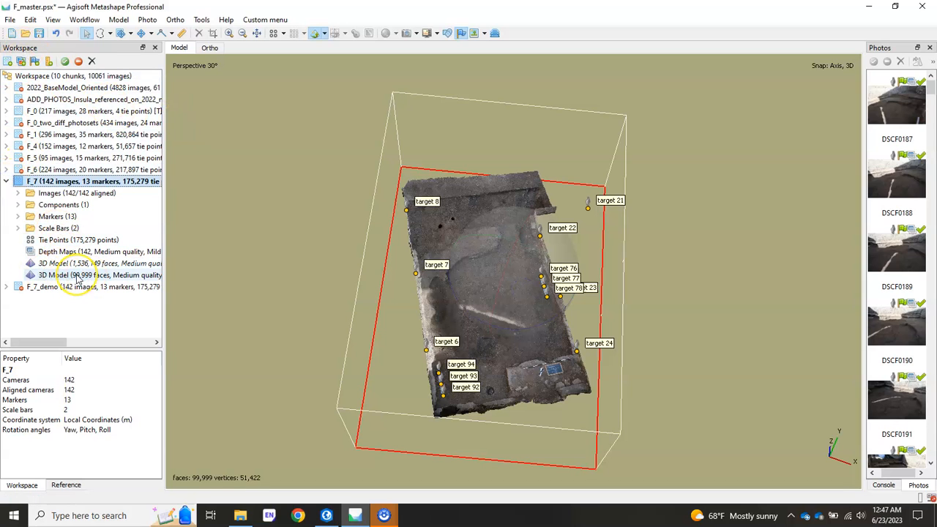
- Start Export Model for the 99,999-face model and open the export folder
right_click(72, 275)
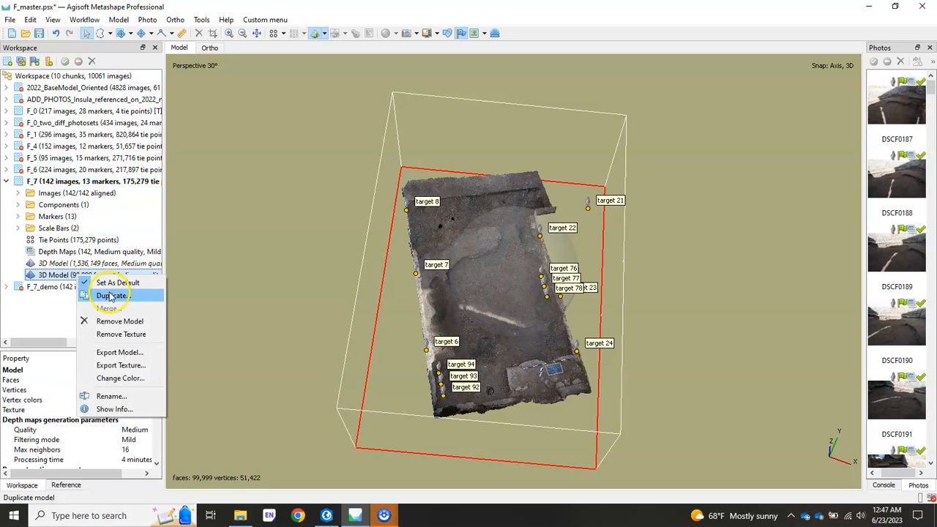
mouse_move(120, 352)
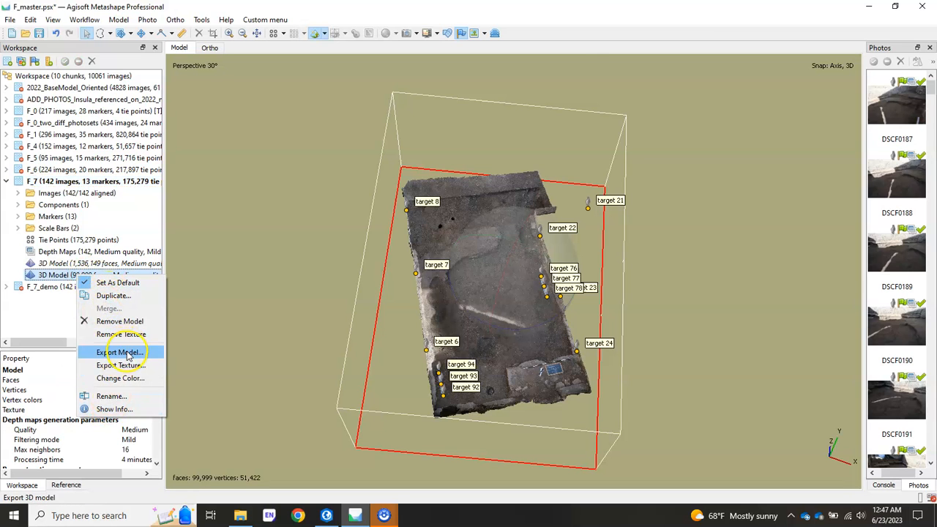
click(120, 351)
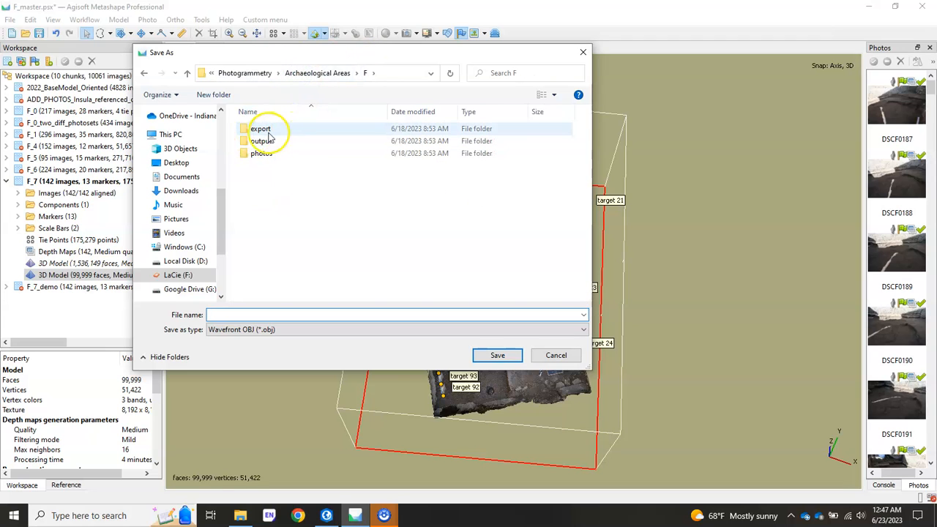
click(261, 153)
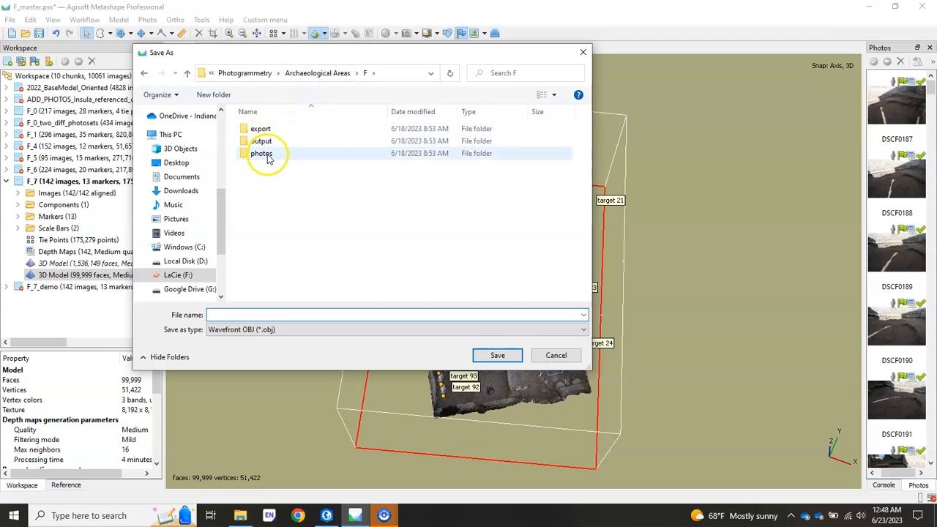
double_click(261, 128)
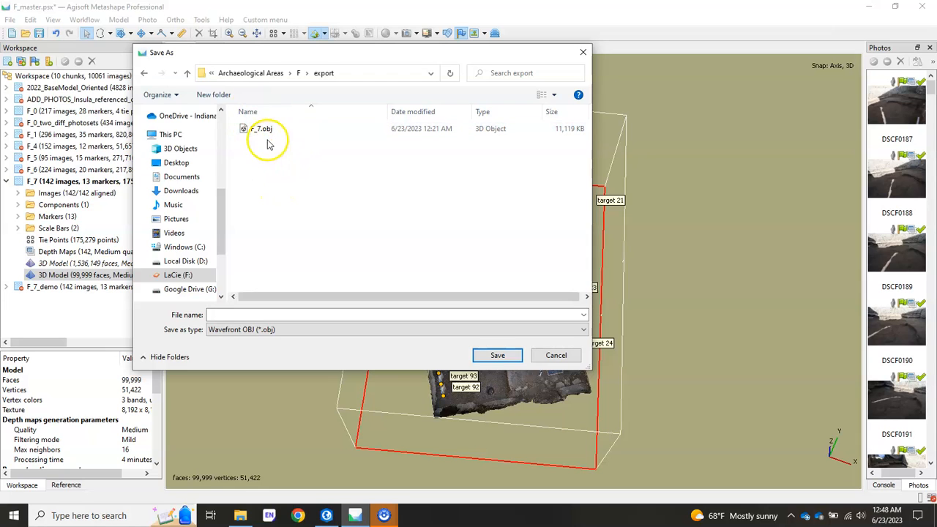
- Save the model as F_7.obj, replacing the existing file
click(260, 129)
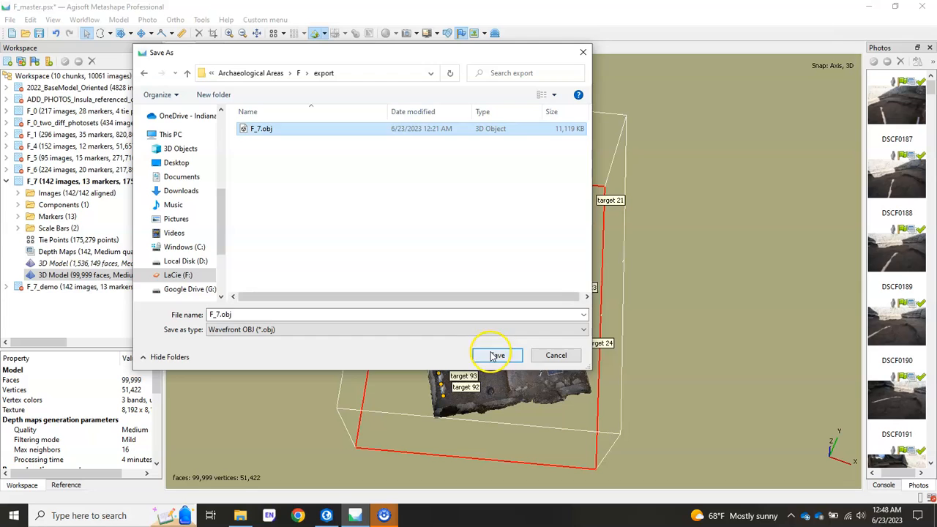
click(498, 356)
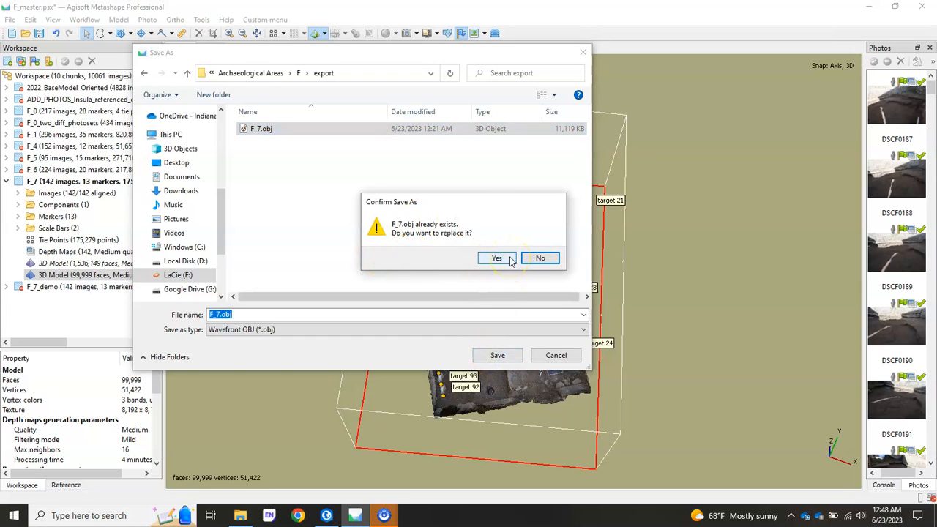
click(497, 257)
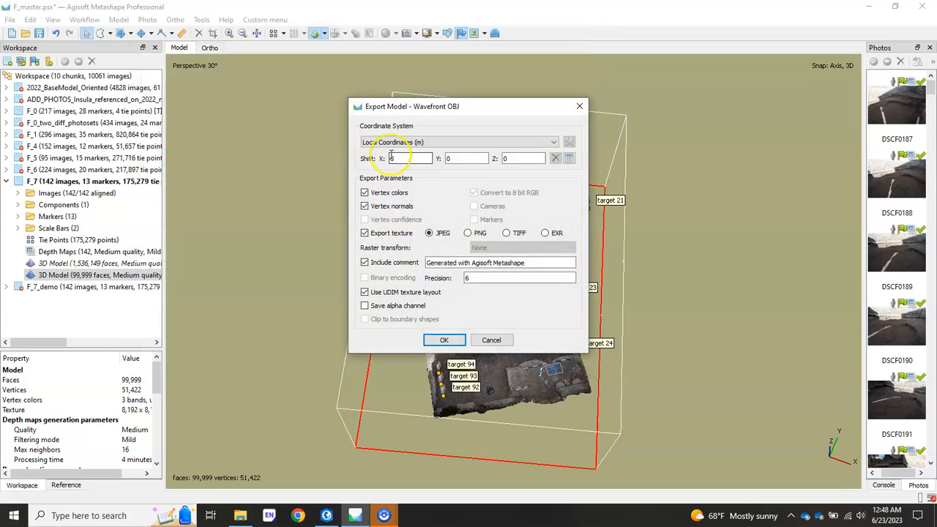
- Export the OBJ with its texture written as PNG
click(467, 233)
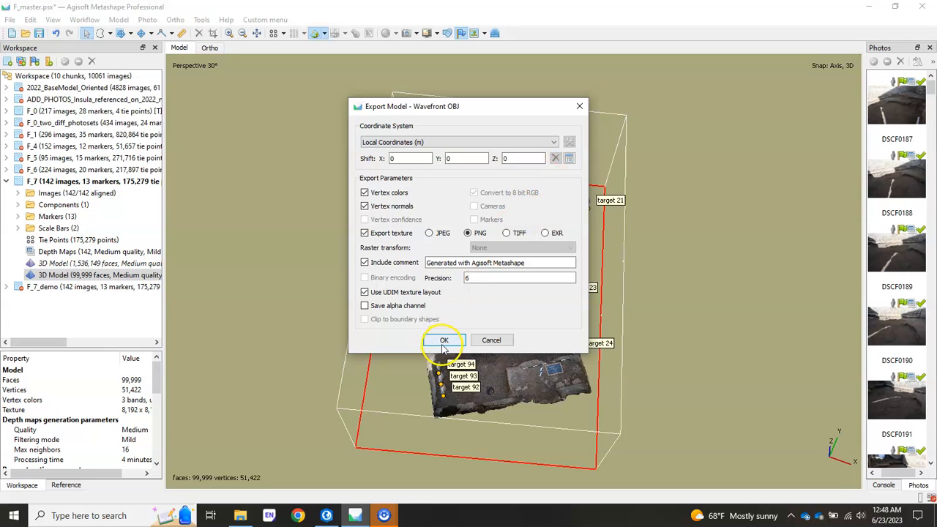
click(443, 339)
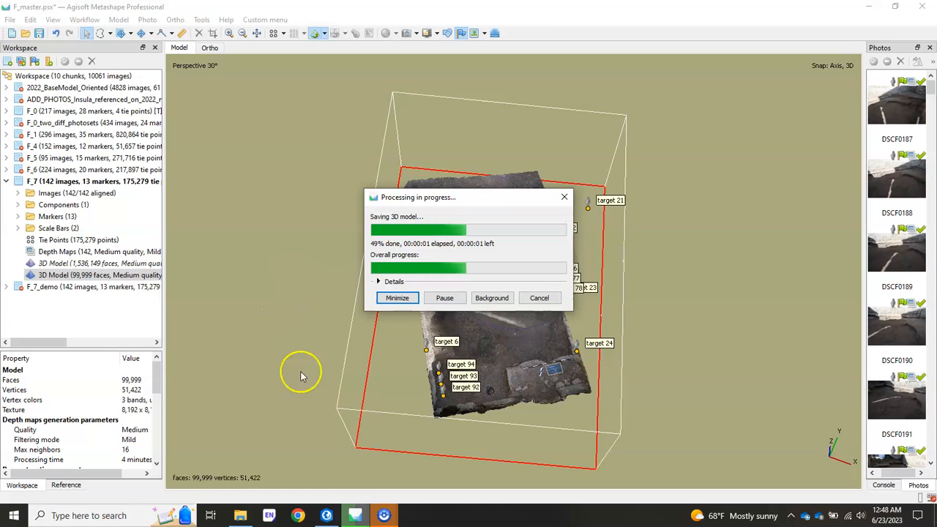
mouse_move(371, 185)
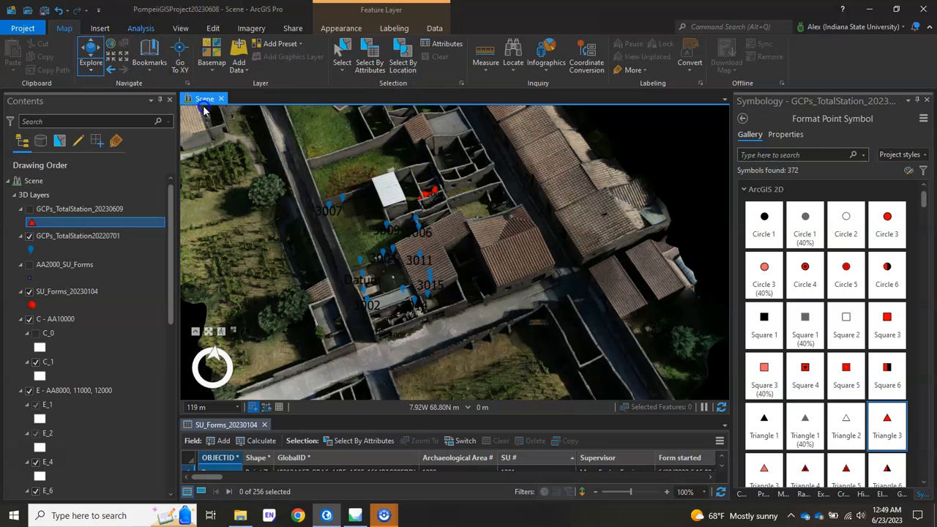
- Open the Import 3D Files tool from the Analysis geoprocessing pane
click(140, 28)
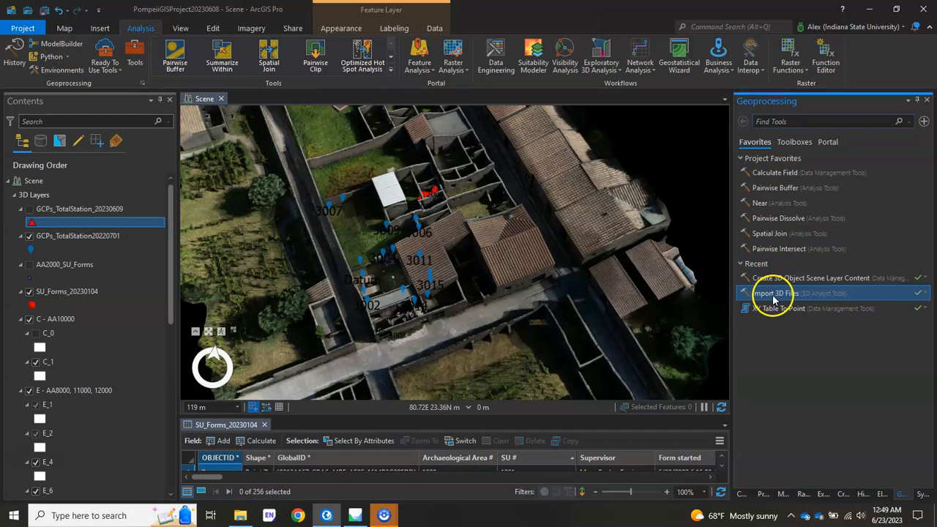
click(774, 293)
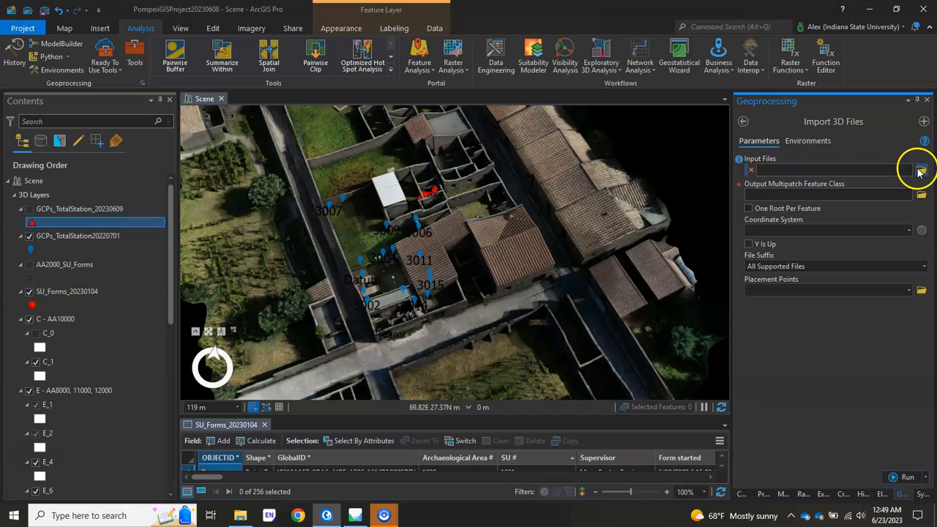
- Browse for the input file and go to the LaCie (F:) drive
click(921, 170)
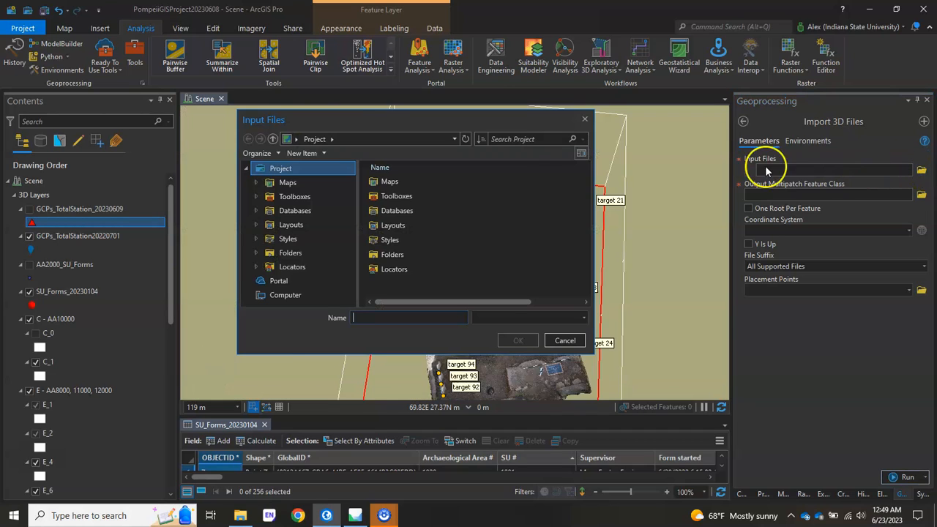
click(395, 196)
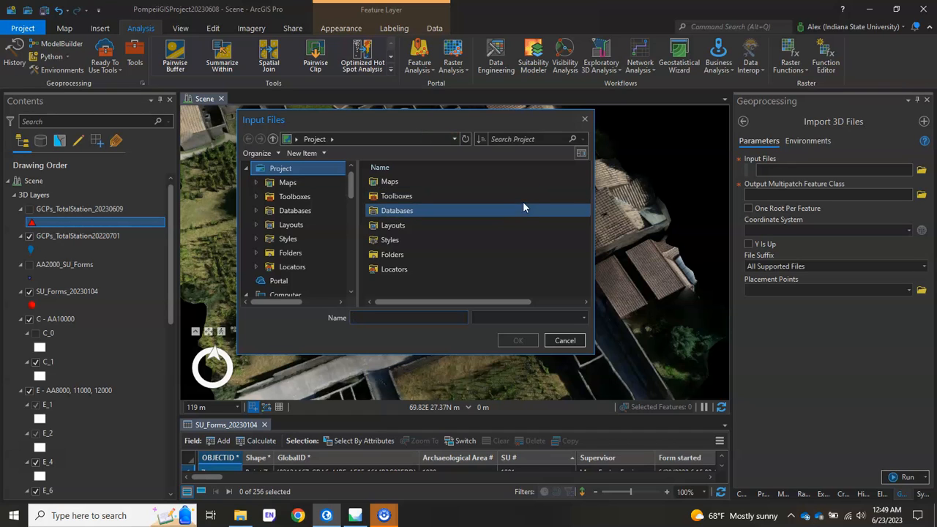
click(395, 197)
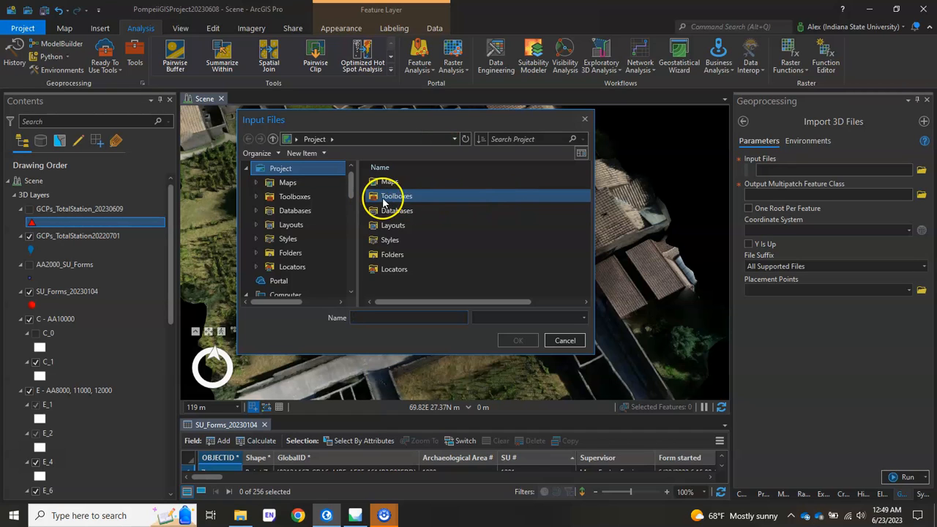
scroll(down, 3)
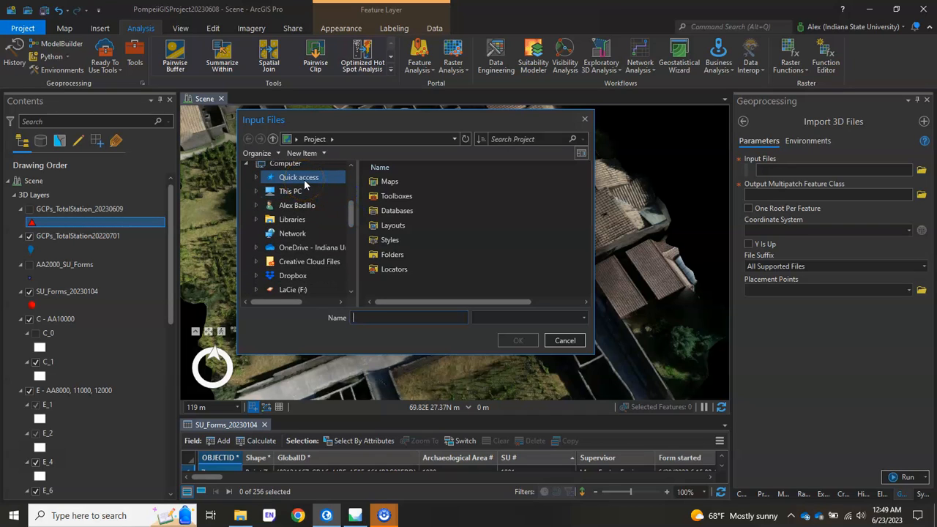
click(289, 190)
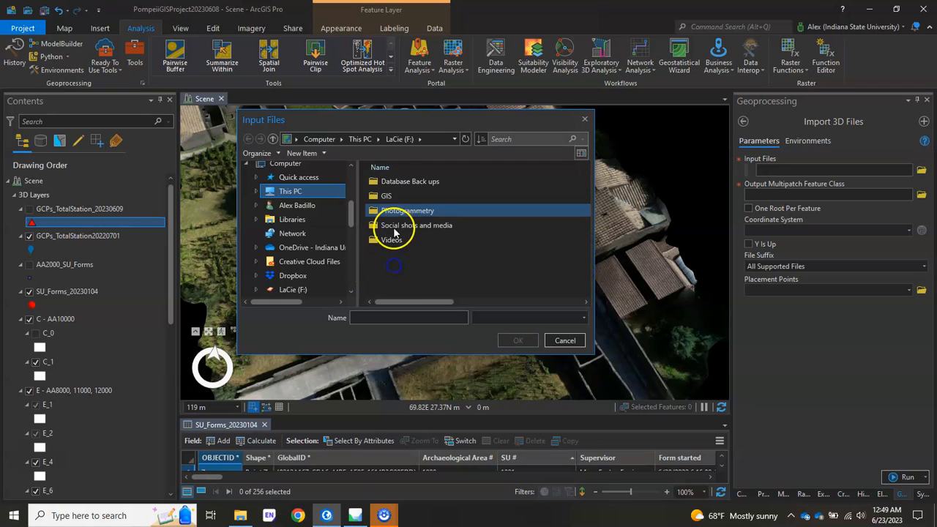
- Navigate Photogrammetry > Archaeological Areas > export and choose F_7.obj as the input file
double_click(407, 211)
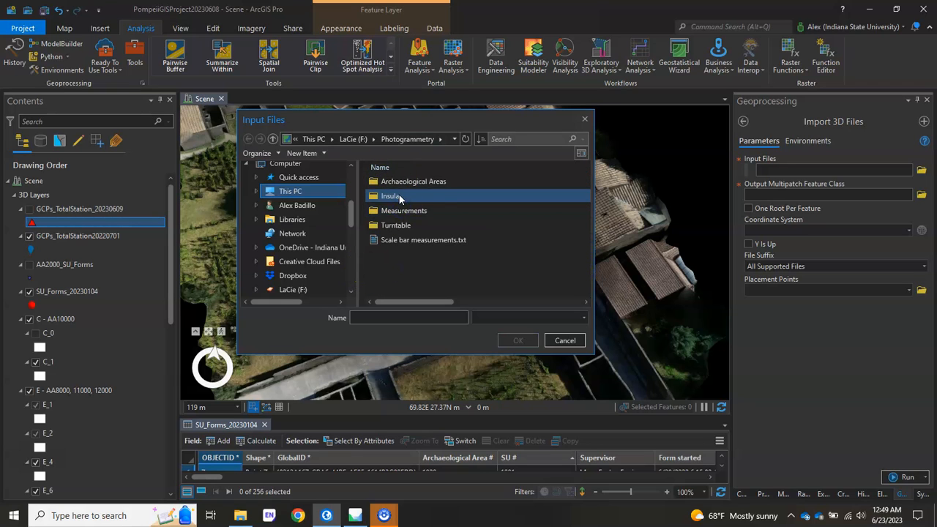
double_click(413, 182)
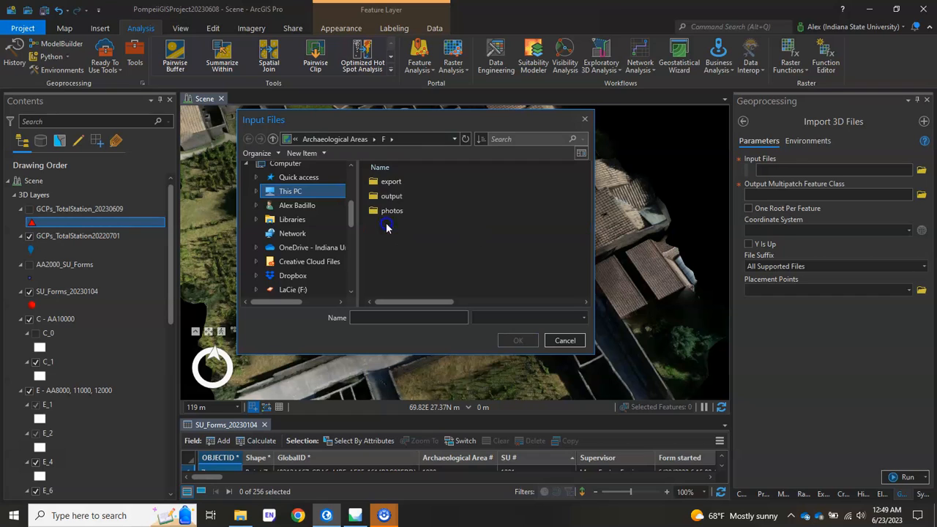
double_click(390, 181)
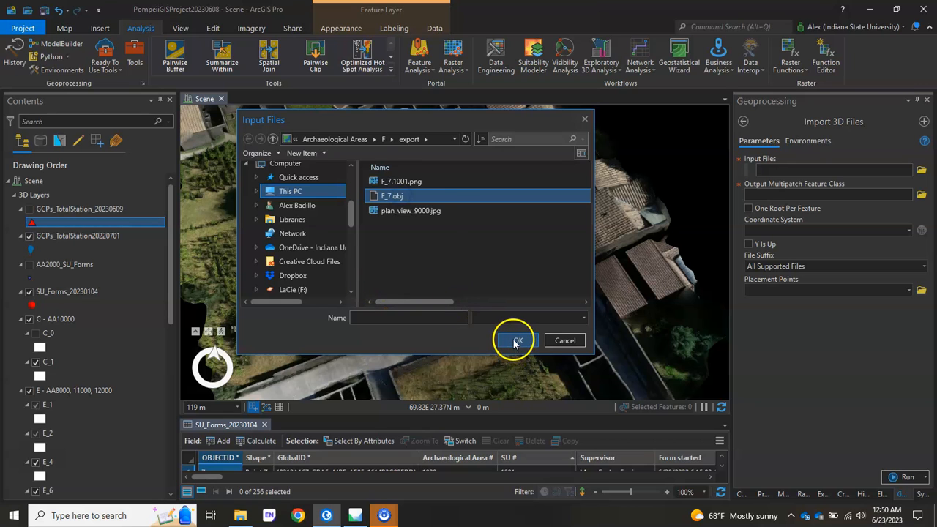
click(517, 339)
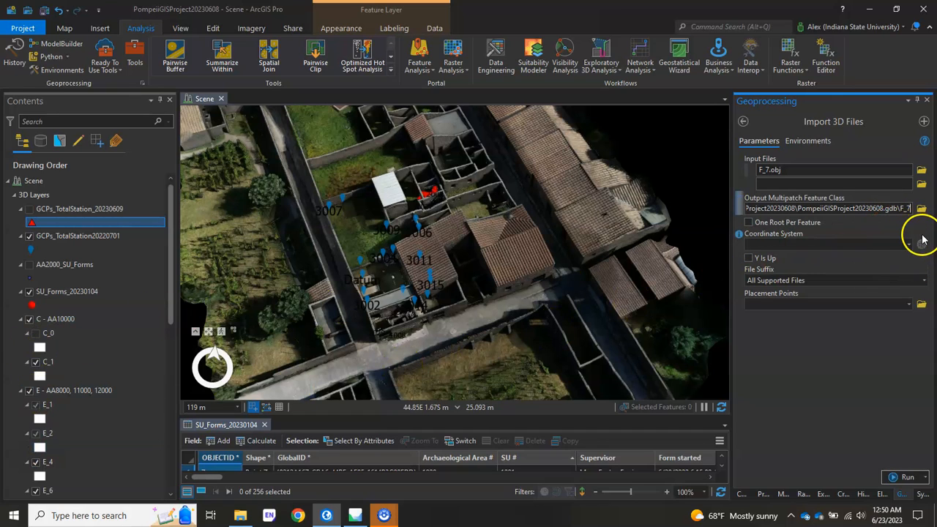
- Set the coordinate system to WGS 1984 Web Mercator and run the import to F_7
click(910, 244)
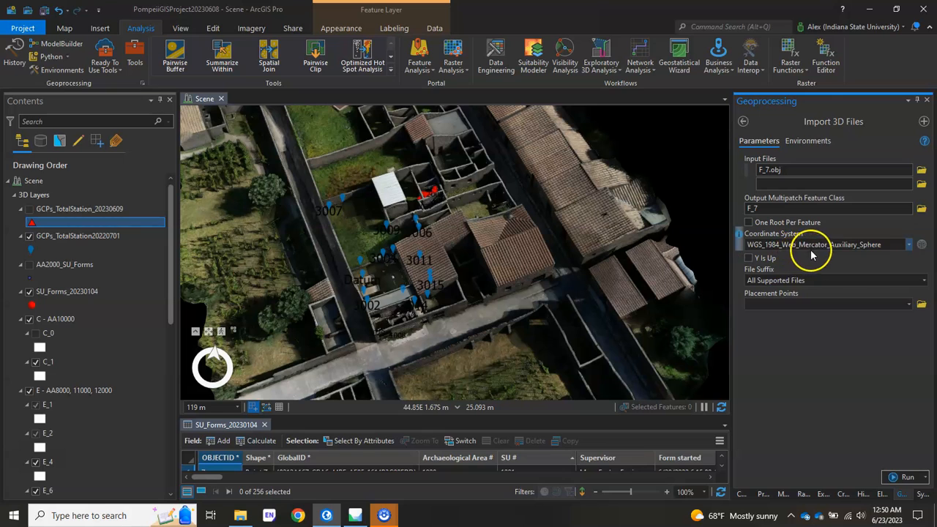
mouse_move(881, 256)
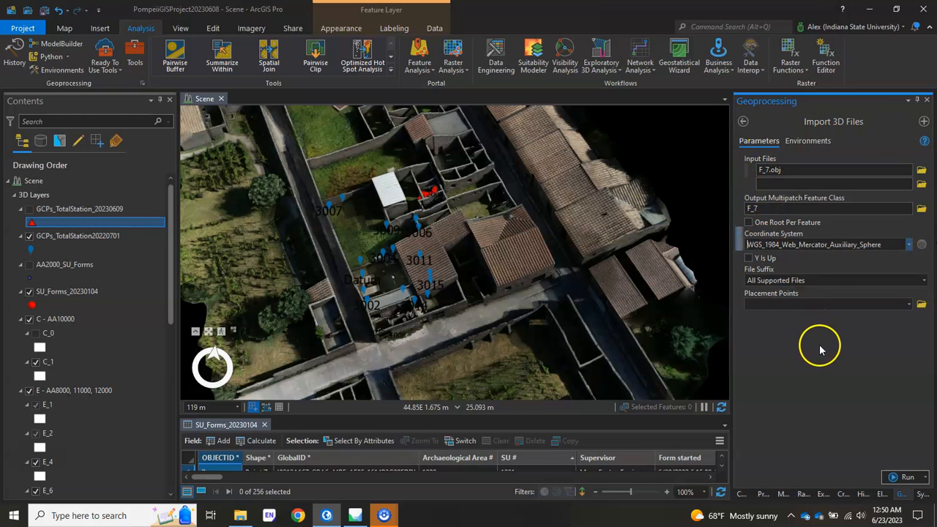
mouse_move(890, 401)
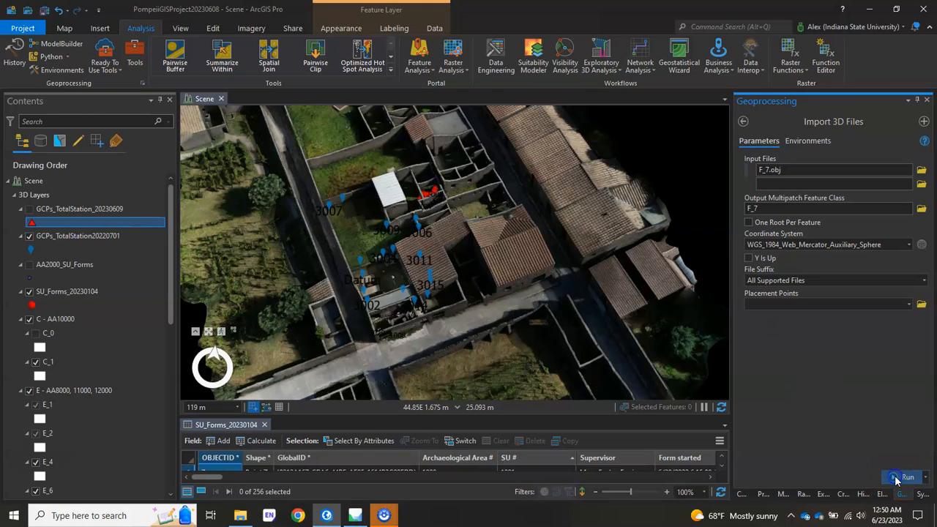
click(908, 478)
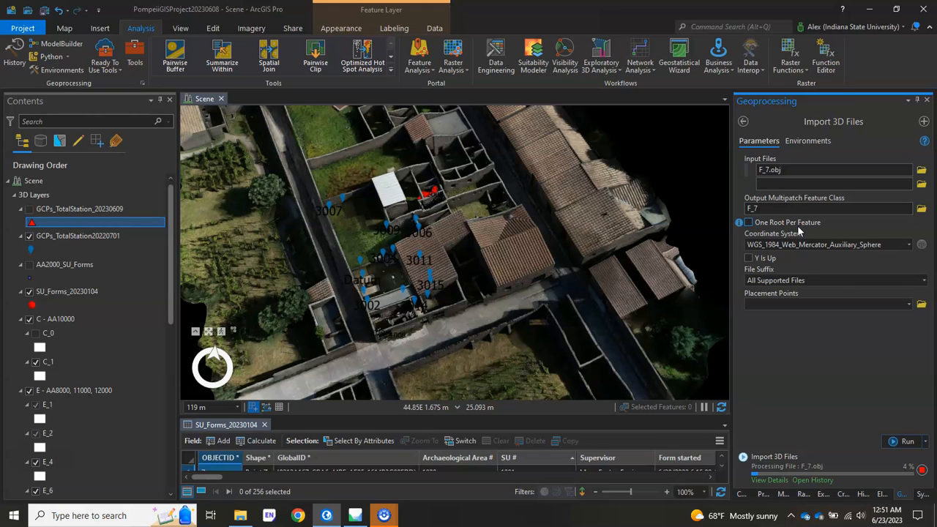
mouse_move(824, 395)
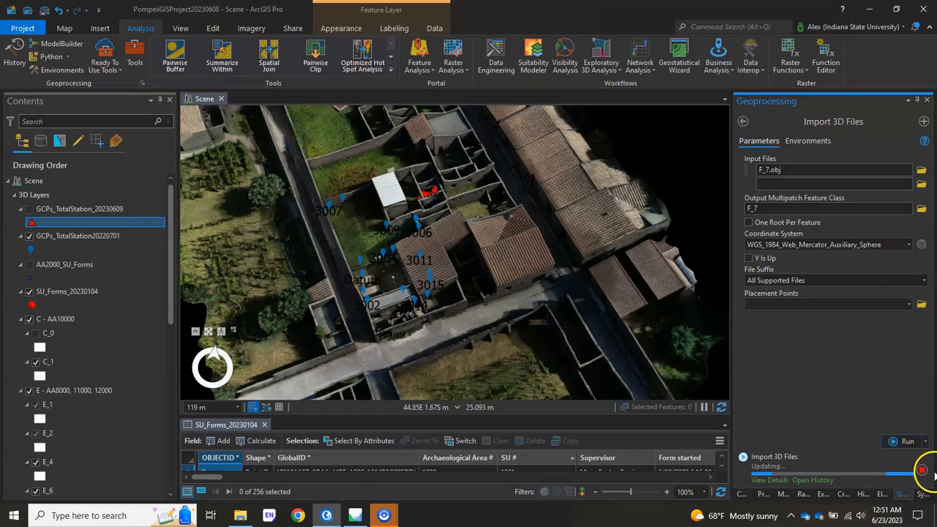
mouse_move(846, 391)
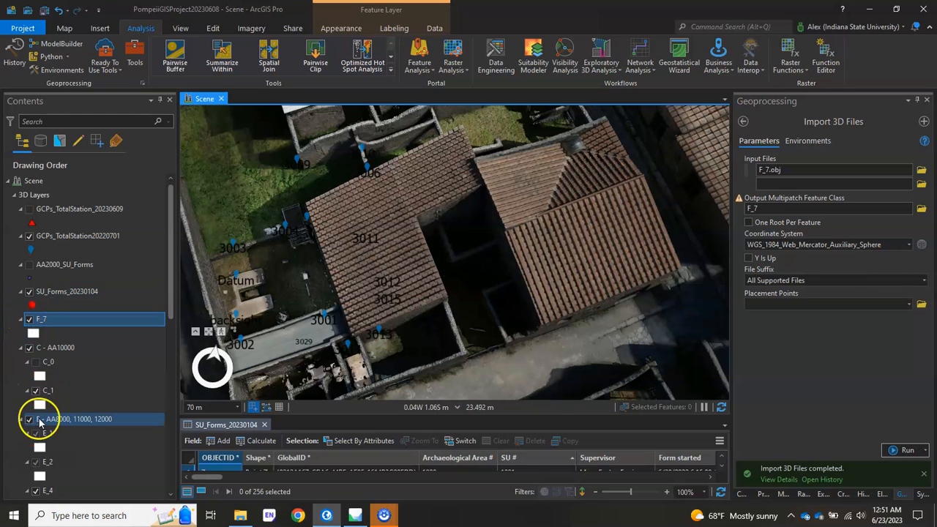
- Scroll the Contents pane to the imported F_7 trench model layer
scroll(down, 3)
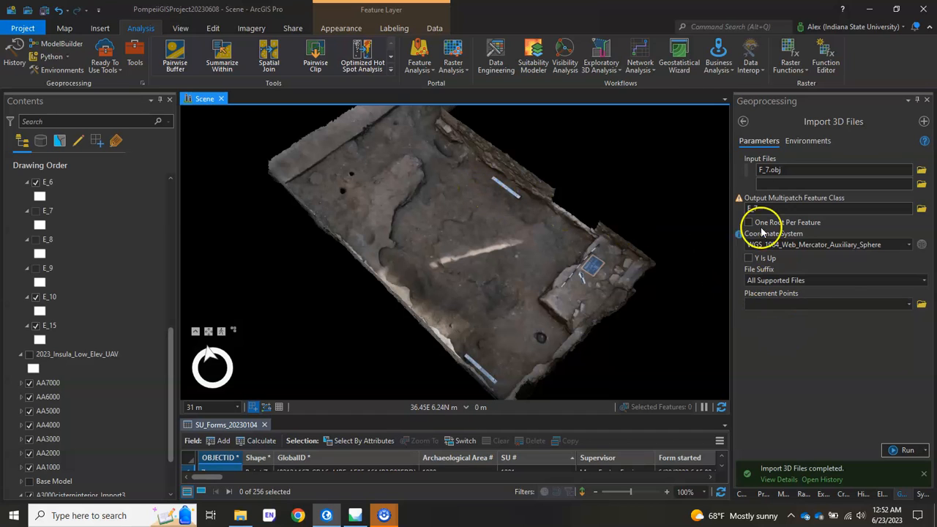
- Start Create 3D Object Scene Layer Content with F_7 as the input dataset
click(743, 122)
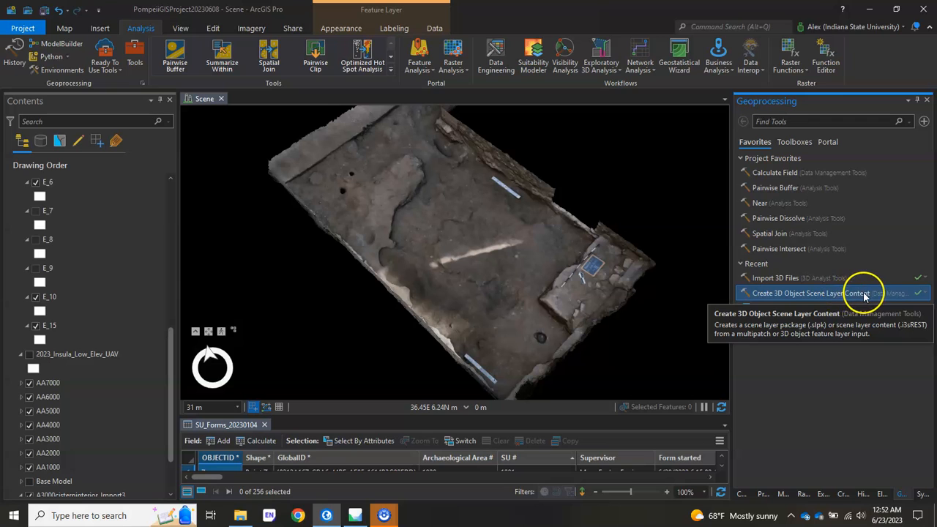
click(798, 293)
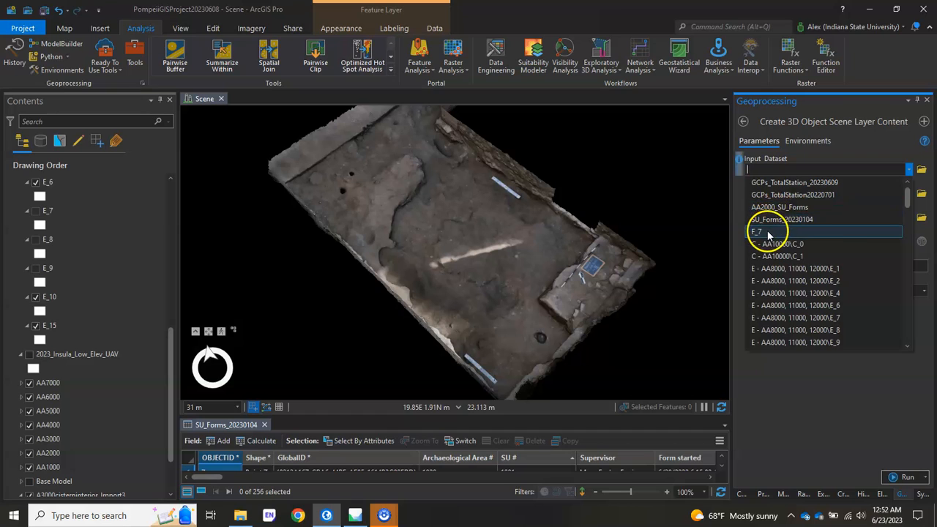
click(756, 231)
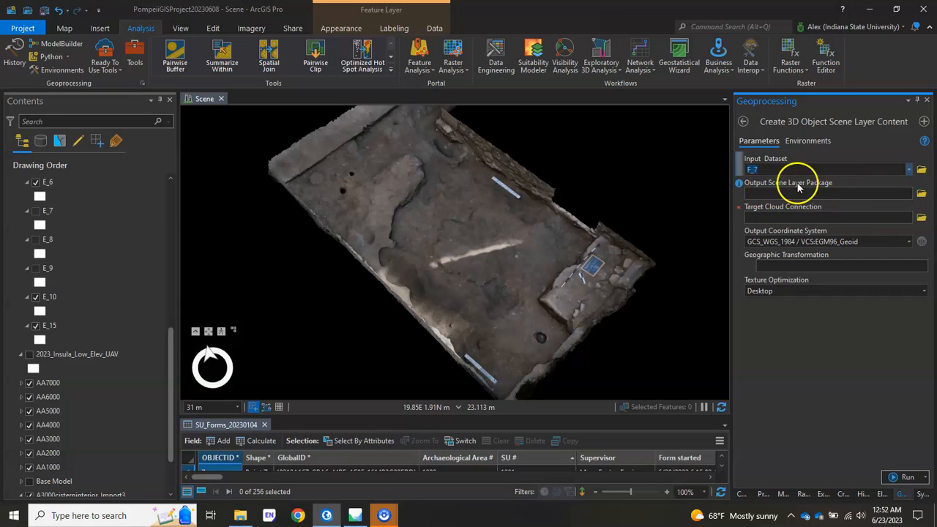
mouse_move(921, 196)
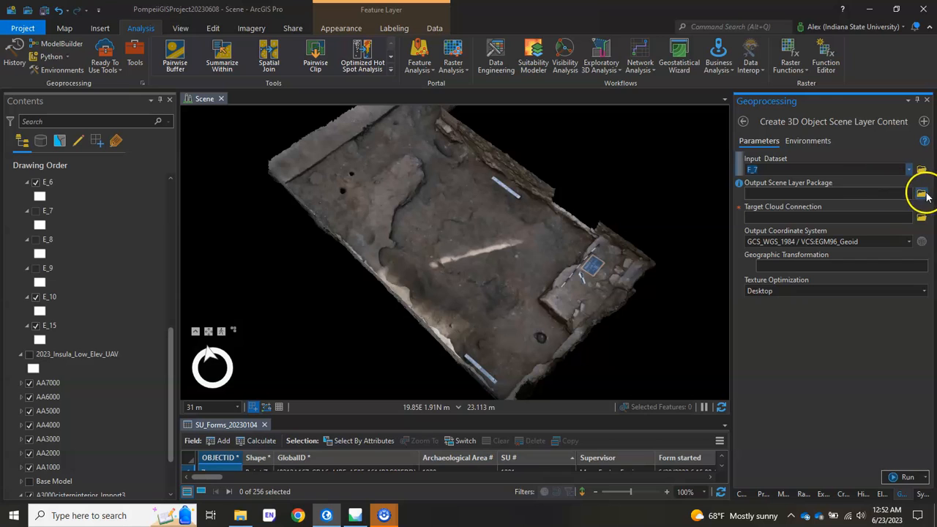
- Set the output package to F_7 inside a new Scene_layer_package folder in export
click(922, 193)
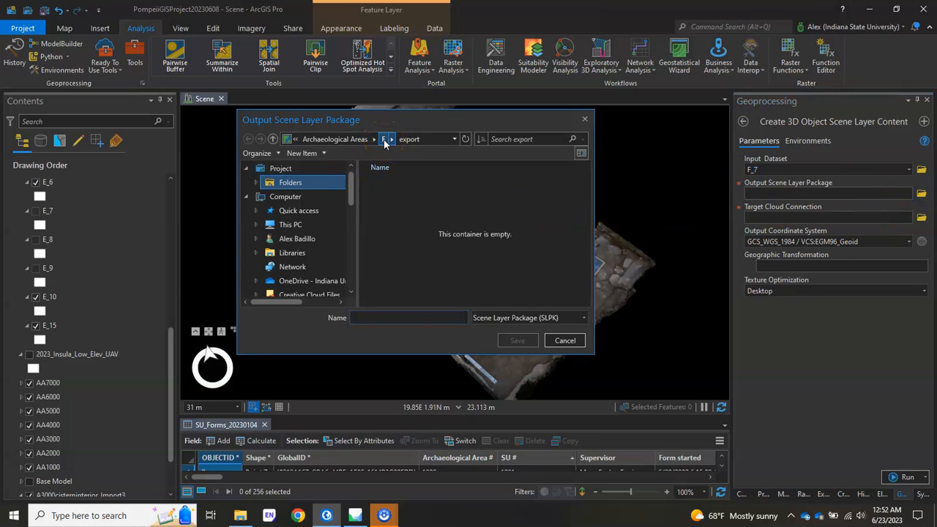
click(302, 154)
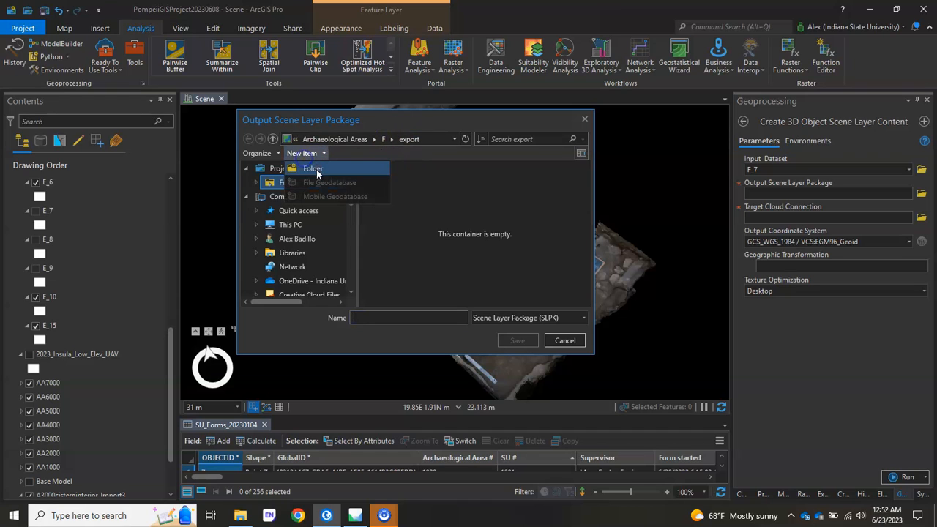
click(313, 169)
text(Scene_layer_pack)
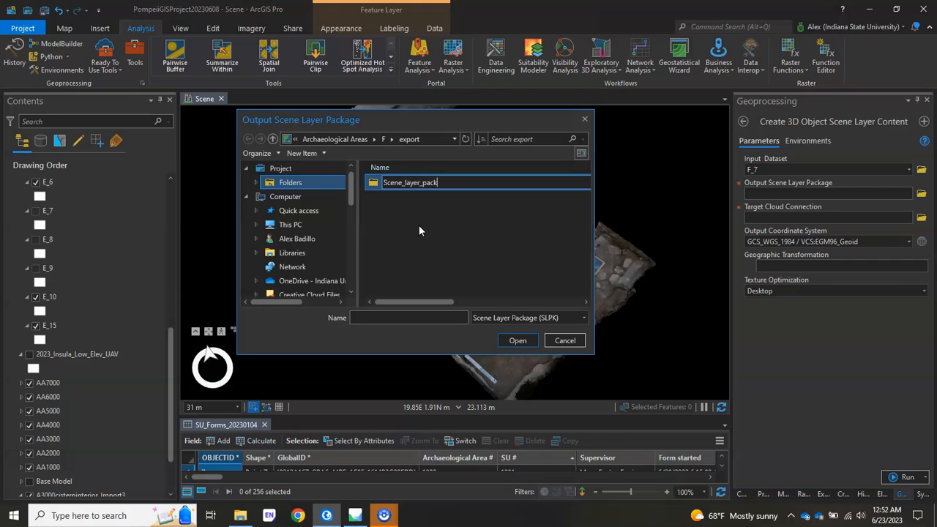
text(age)
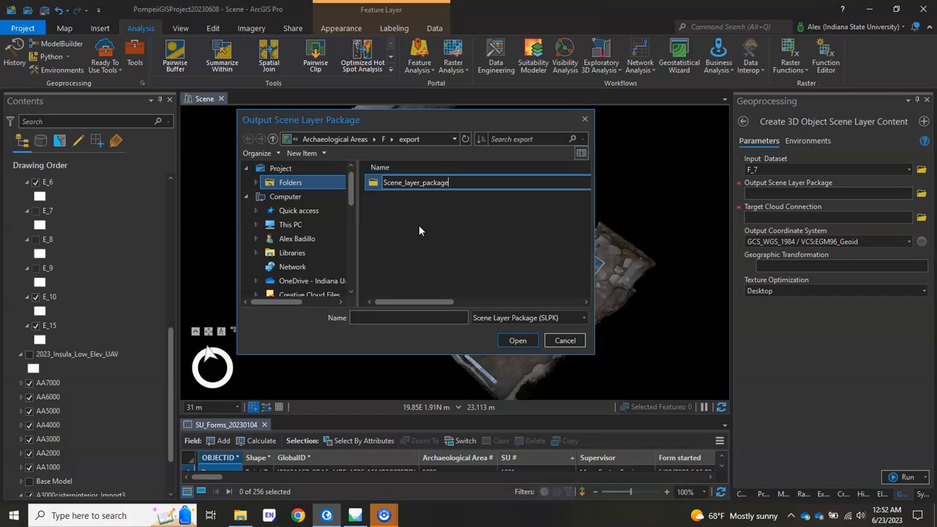
click(416, 182)
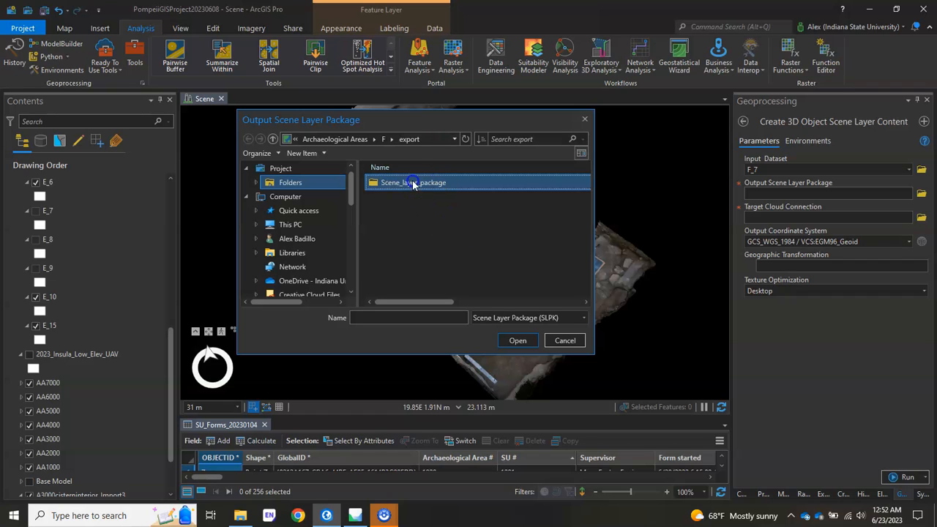
double_click(413, 181)
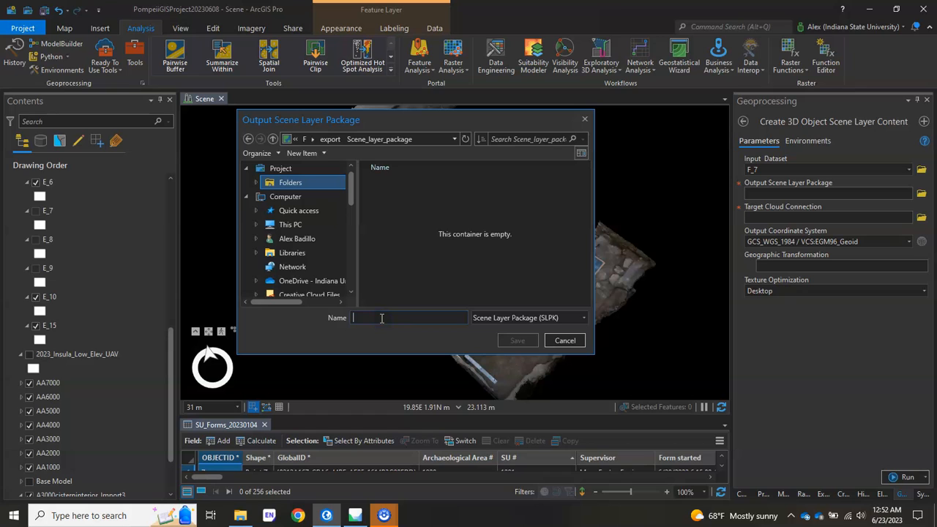
text(F_7)
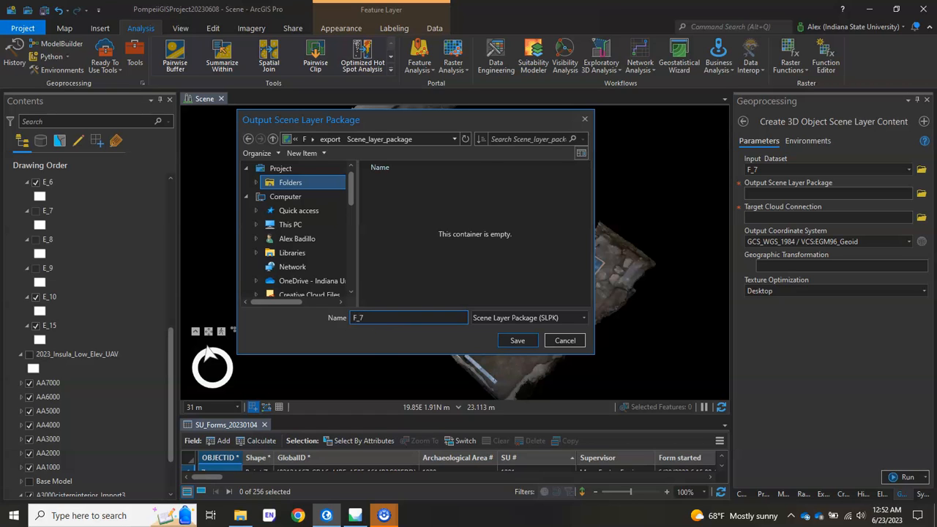
click(517, 339)
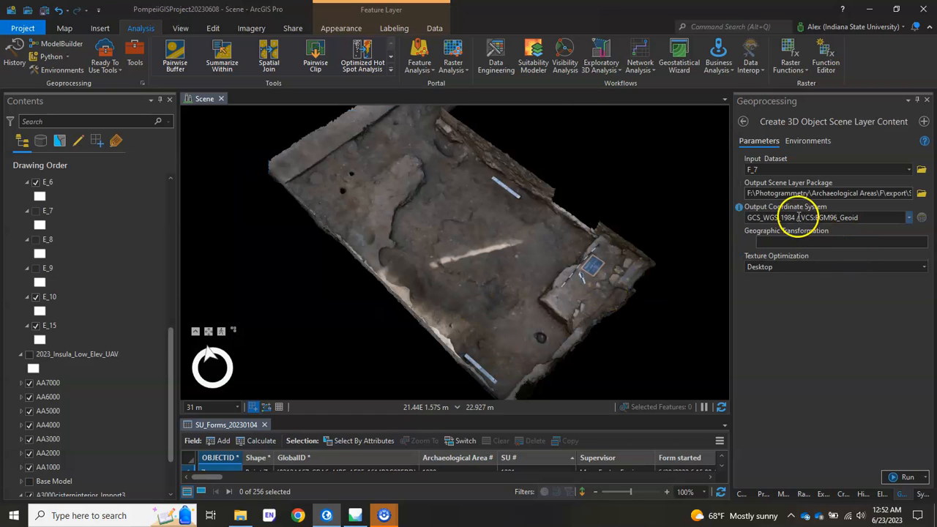
- Set output coordinates to WGS_1984_Web_Mercator_Auxiliary_Sphere and run the package creation
click(827, 216)
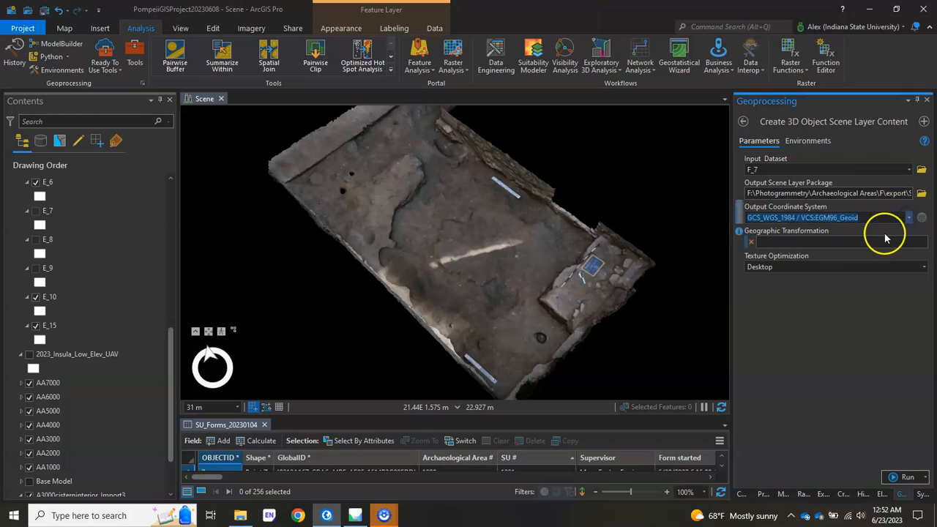
click(909, 217)
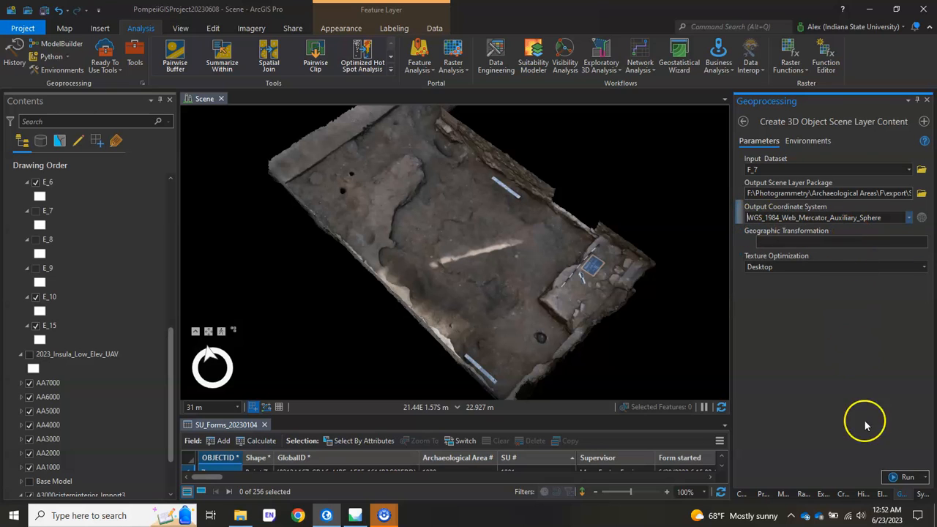
click(907, 478)
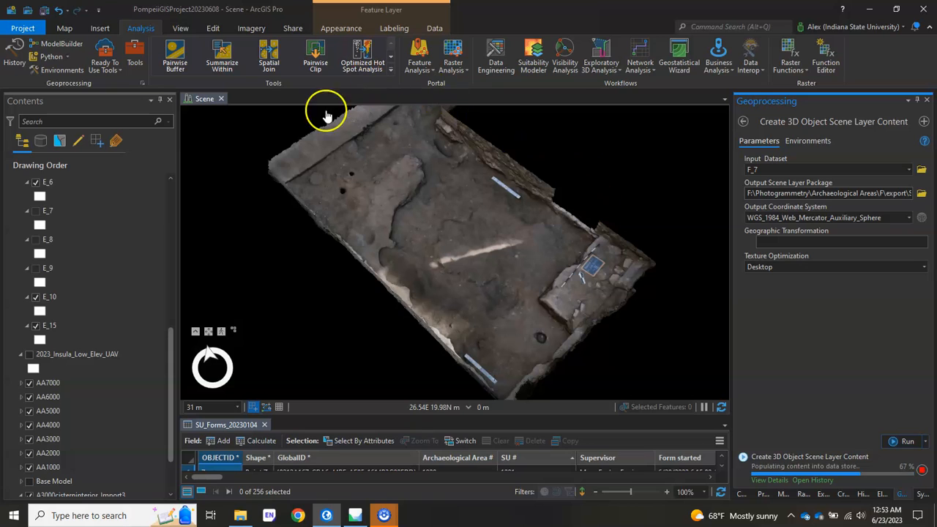
mouse_move(576, 352)
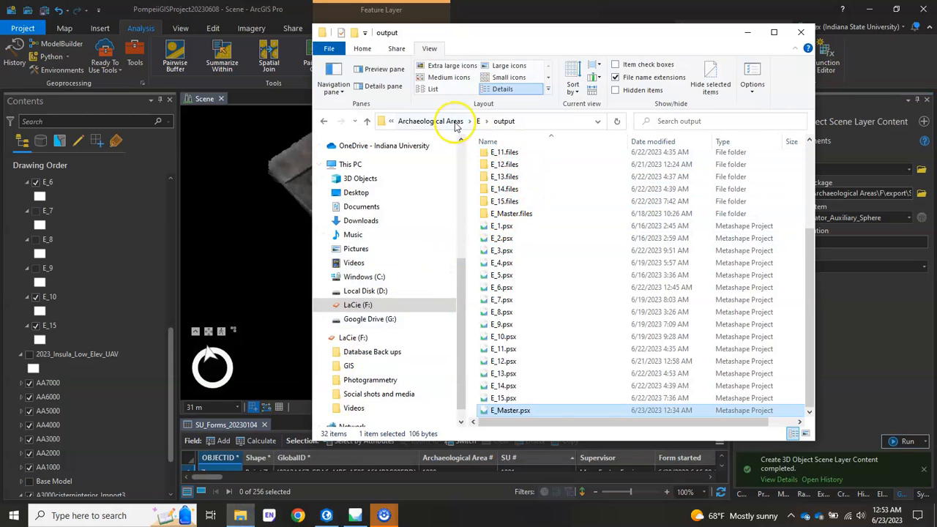
- Browse to F's Scene_layer_package folder in File Explorer to show F_7.slpk
click(430, 120)
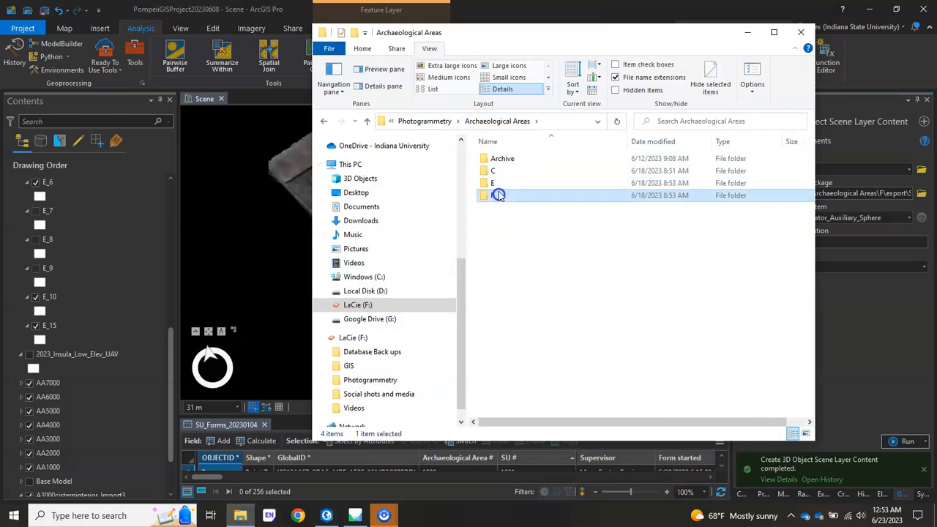
double_click(498, 195)
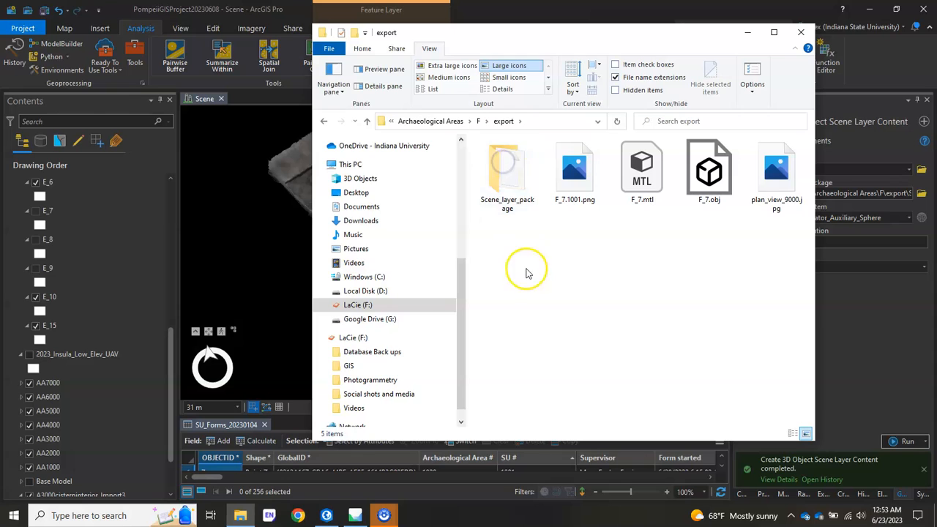
double_click(506, 168)
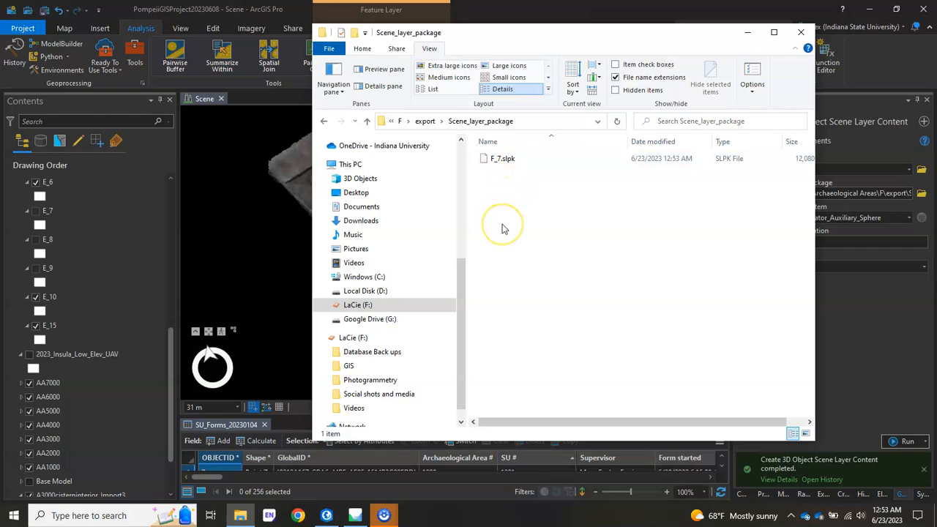
mouse_move(571, 234)
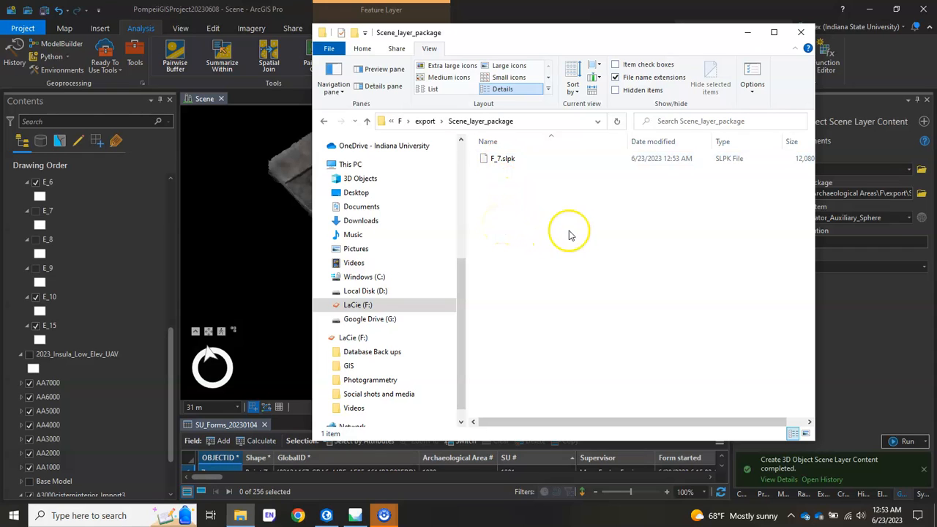